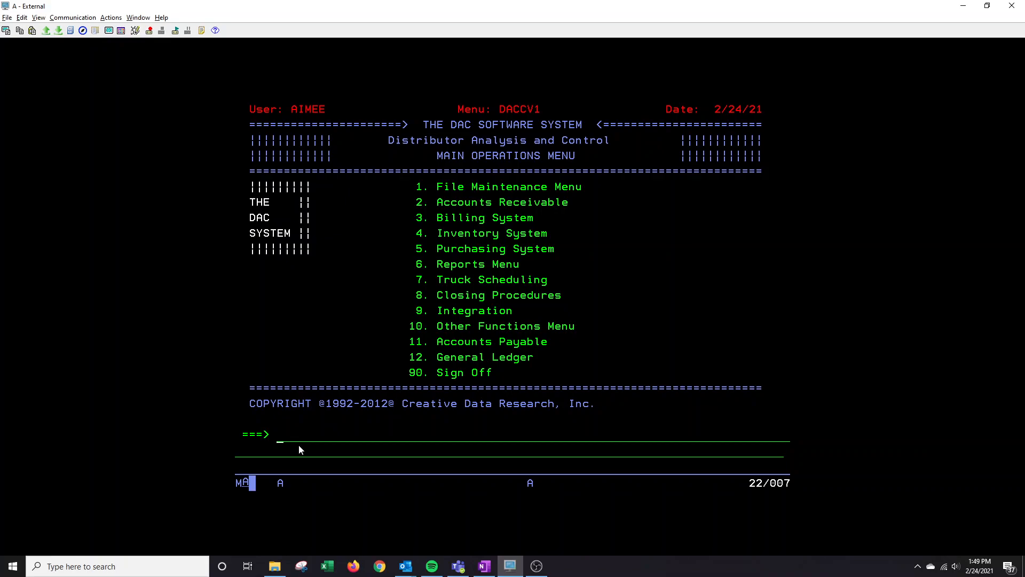
Run WRKQRY and enter option 1 to create a query in library AIMEE
type("wrk")
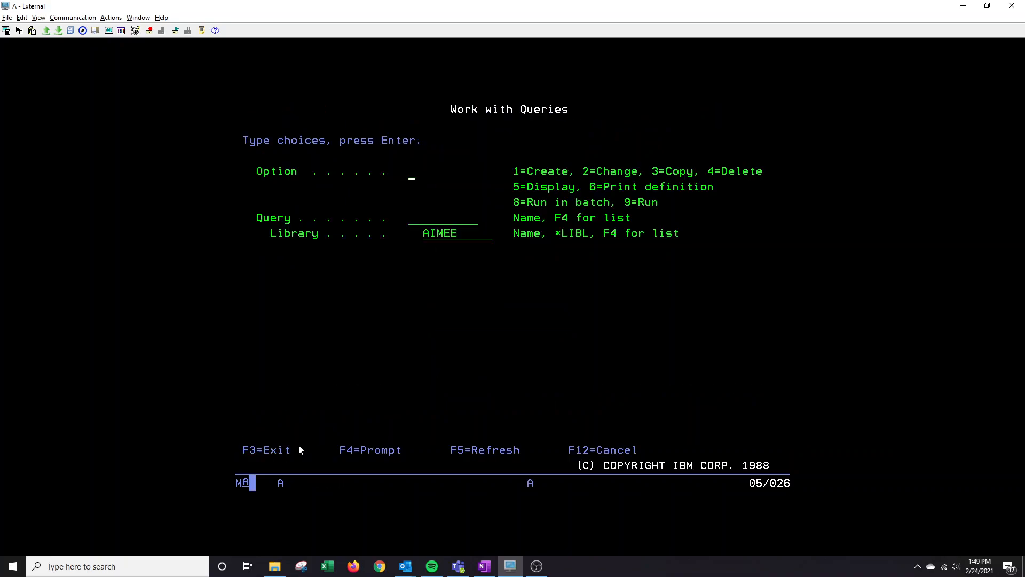
mouse_move(503, 272)
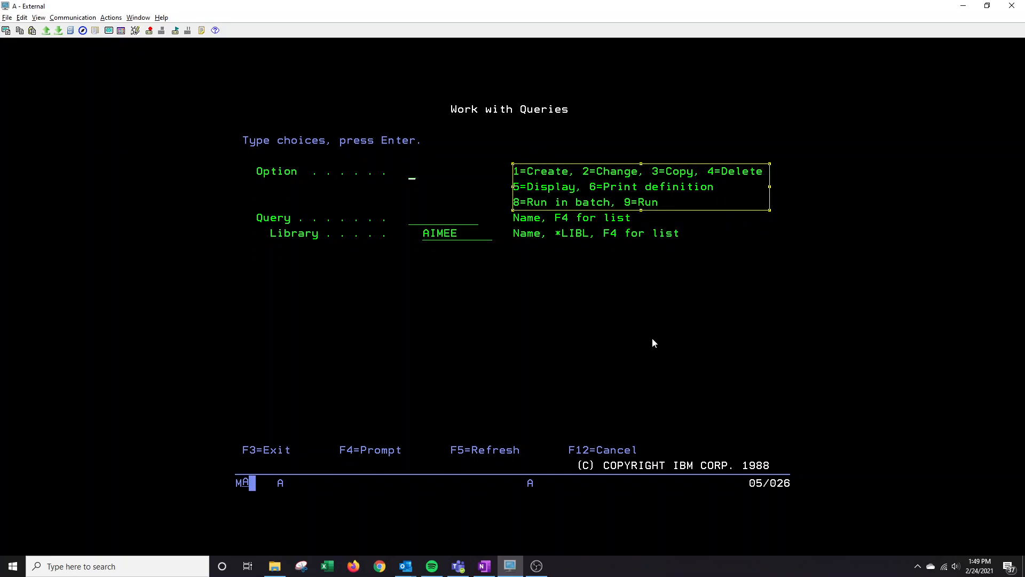
mouse_move(581, 203)
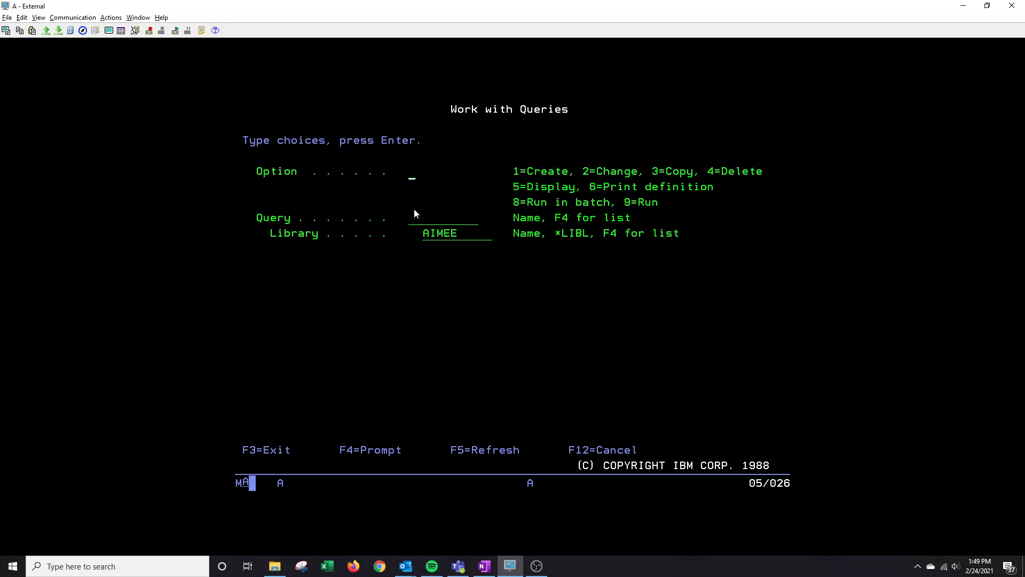
type("1")
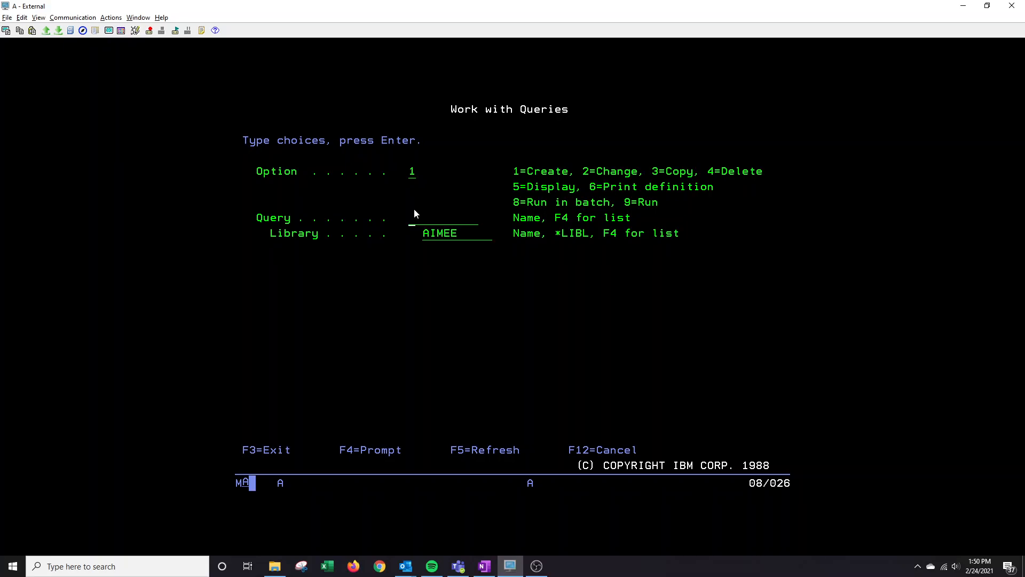
Start the new query and choose file DSANREP as its data file
key("Enter")
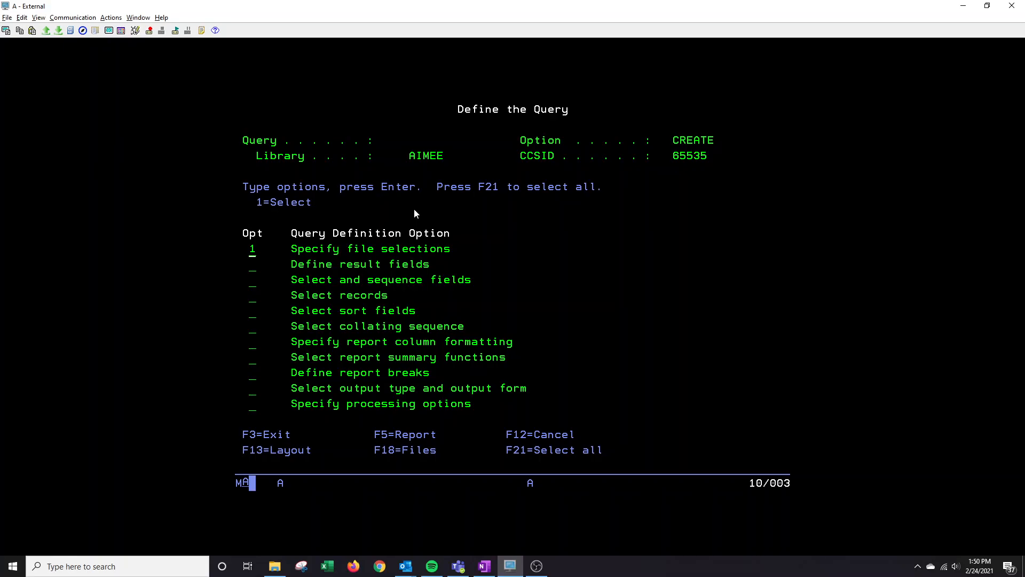
key("Enter")
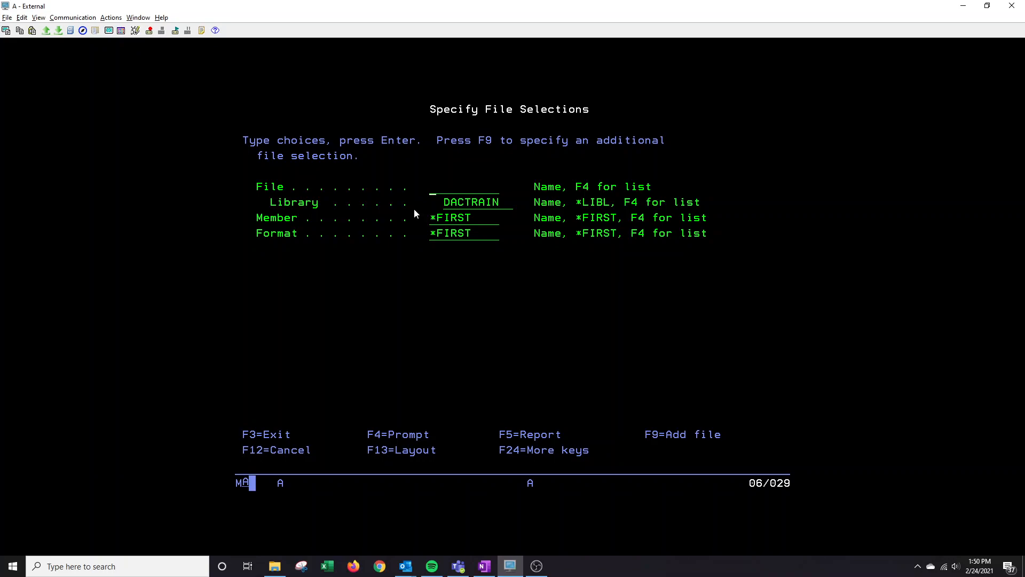
type("dsanrep")
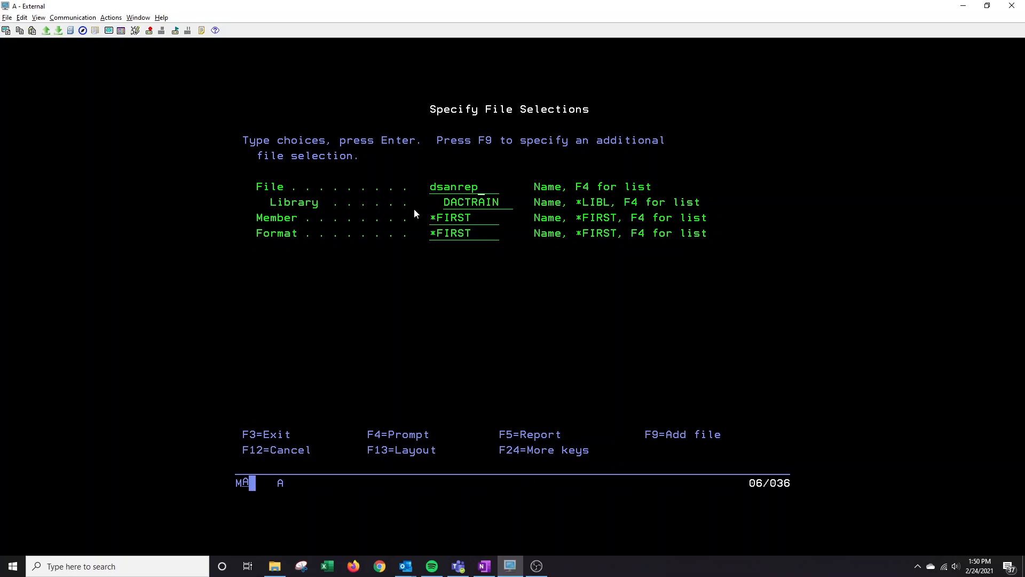
key("enter")
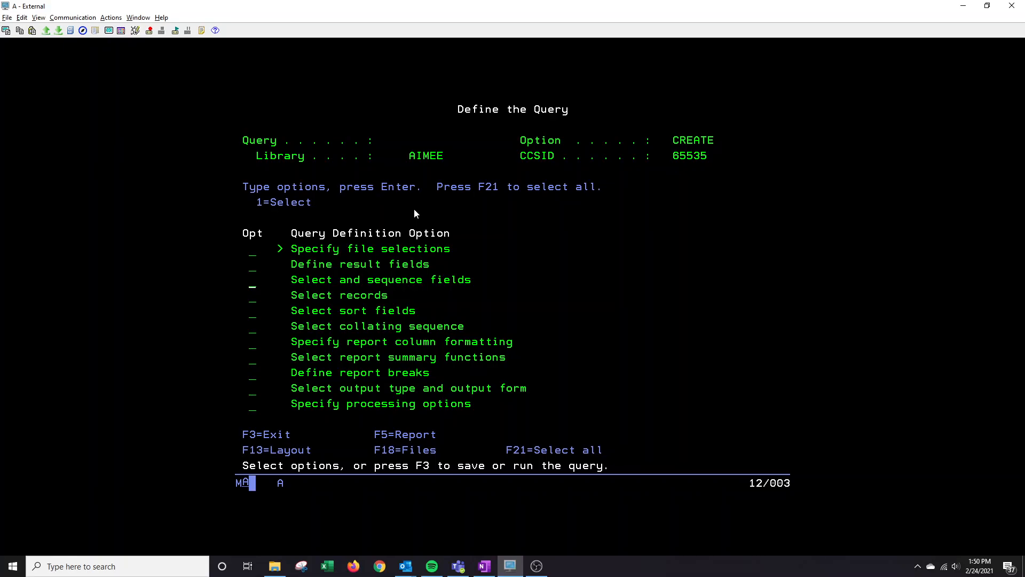
Sequence the report fields with numbers 10, 11, 20, 40, 50, 60 from Item Number to Tax Class Number
type("1")
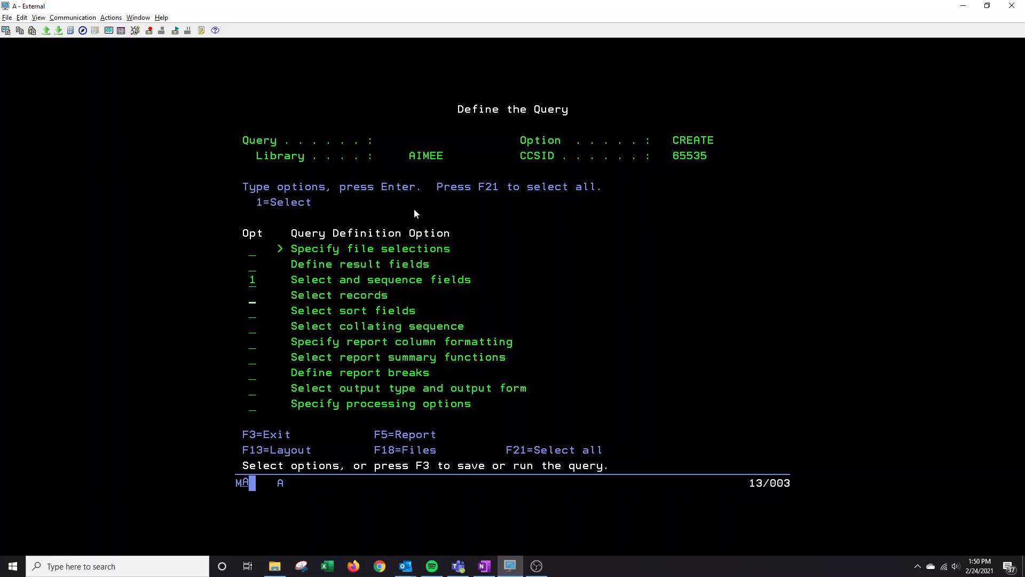
key("Enter")
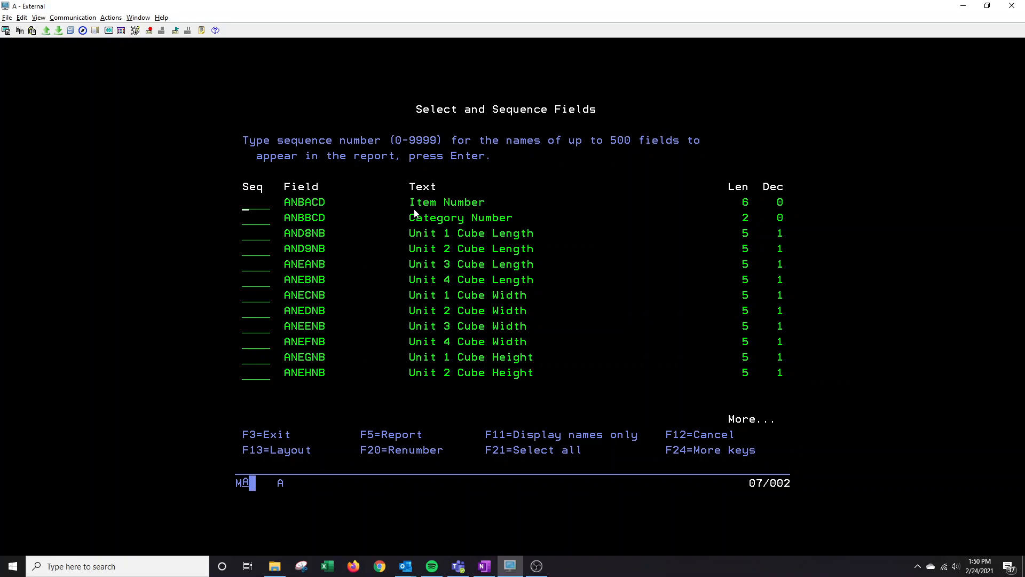
type("1")
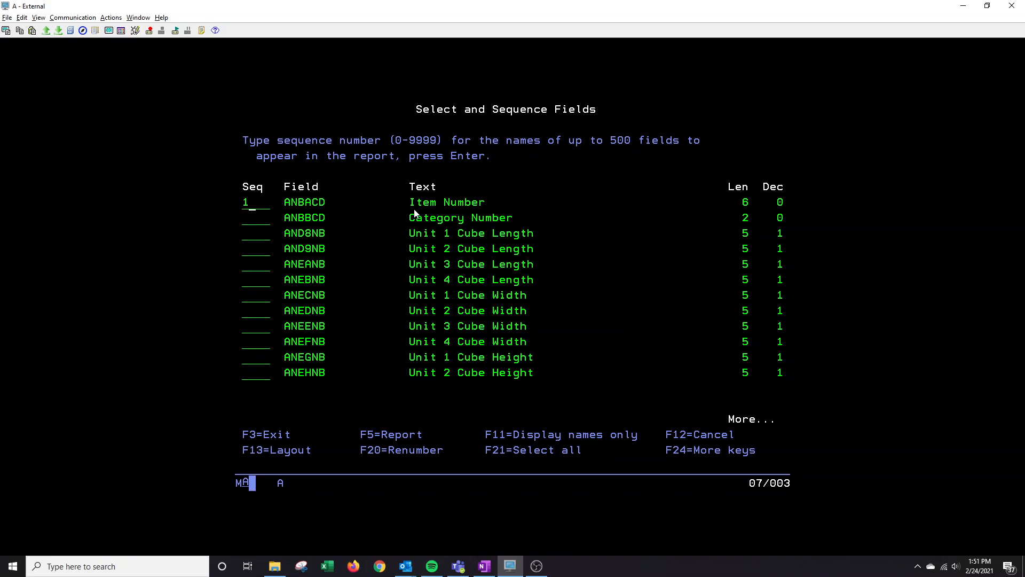
type("0")
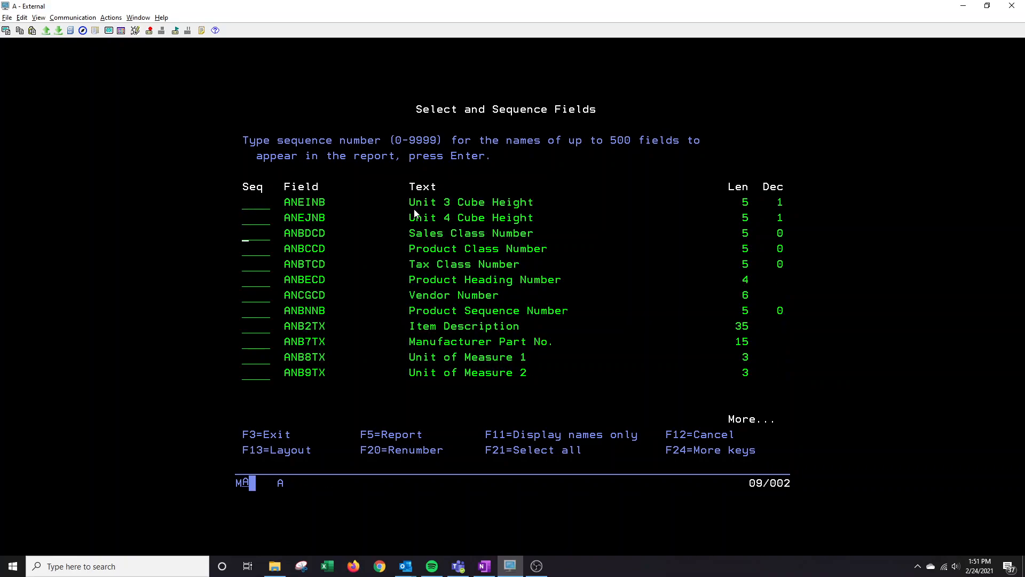
type("40")
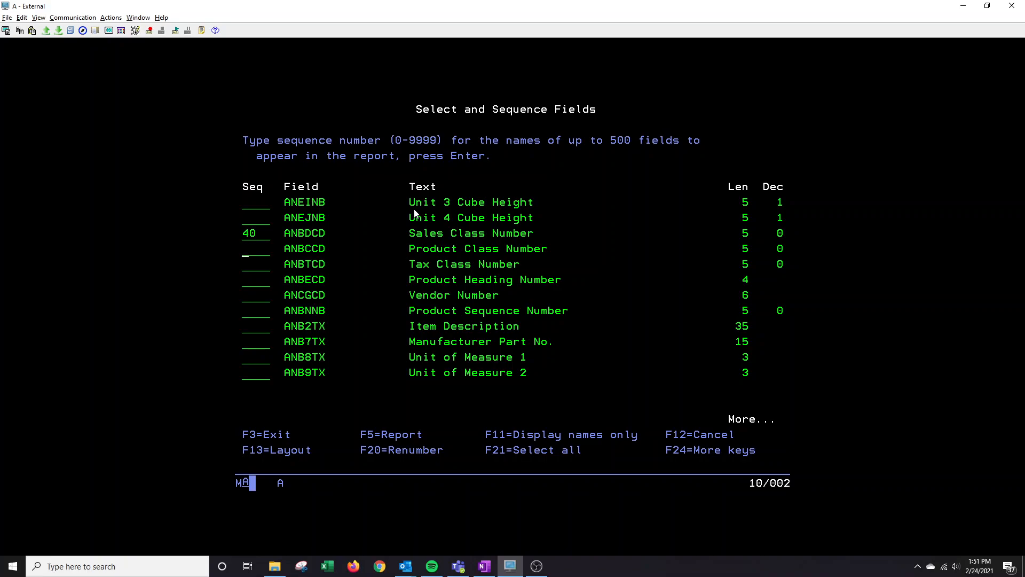
type("50")
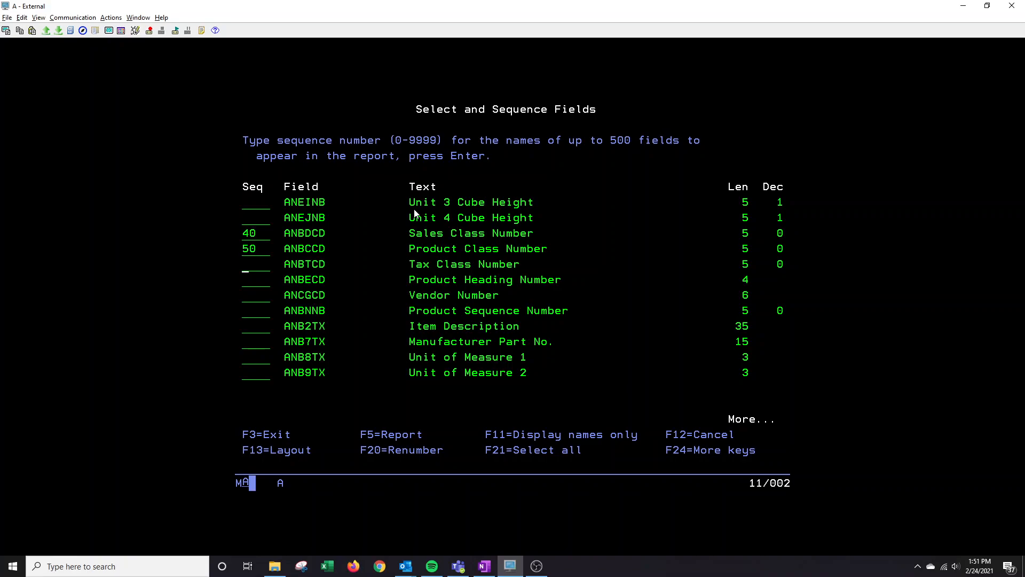
type("60")
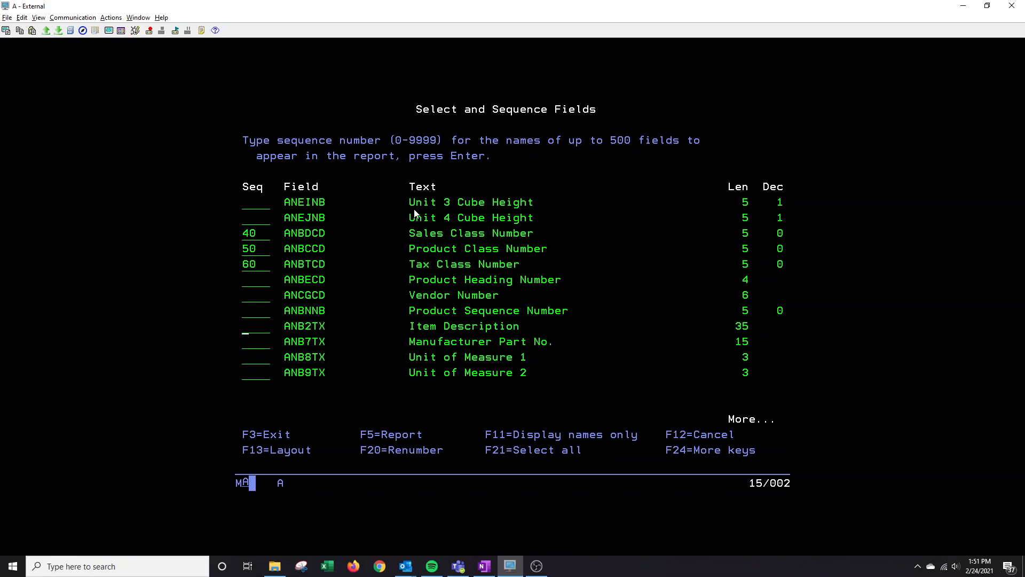
type("11")
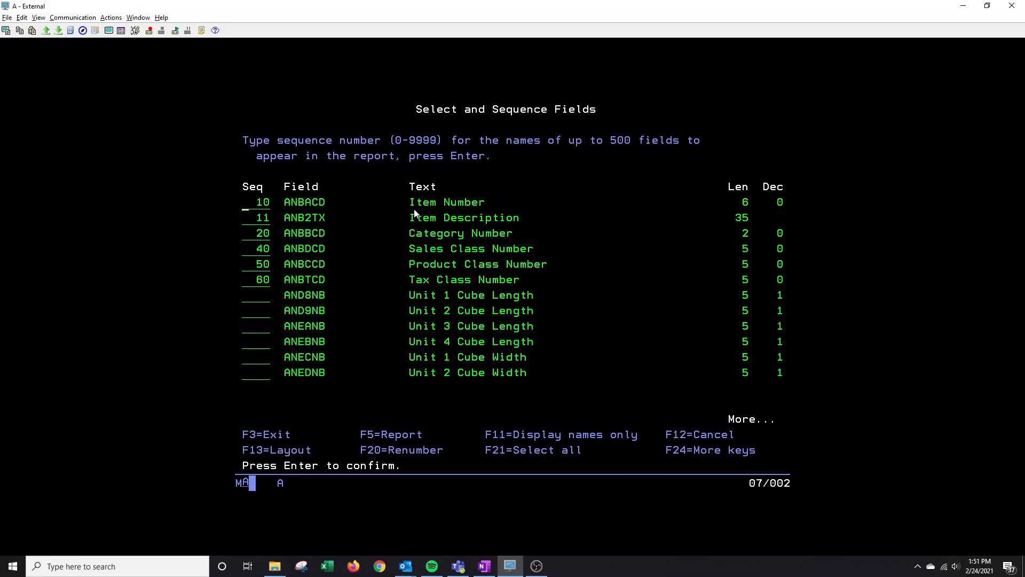
mouse_move(511, 250)
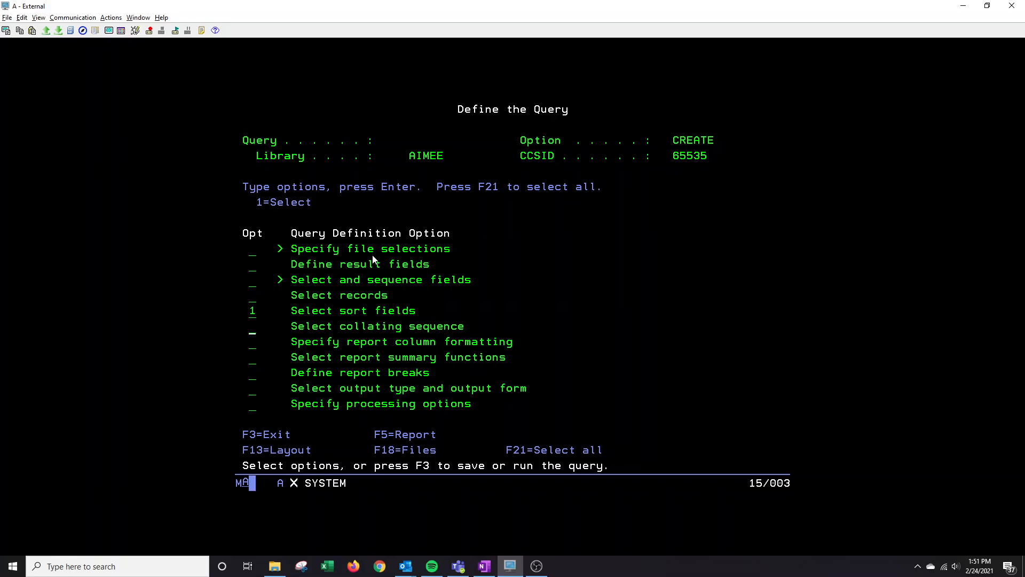
Sort the query by Item Number (ANBACD) with priority 1, ascending
key("enter")
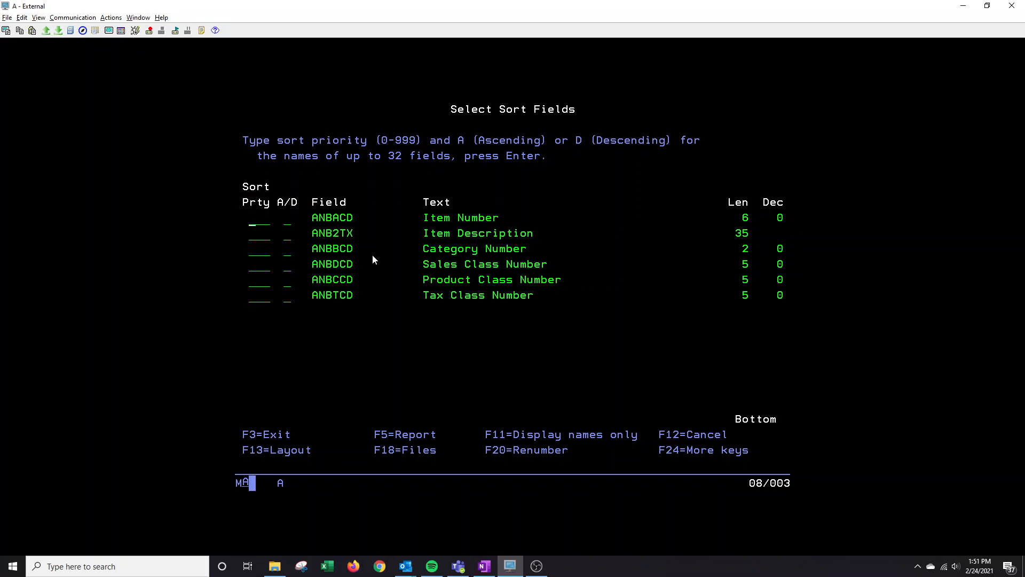
type("1")
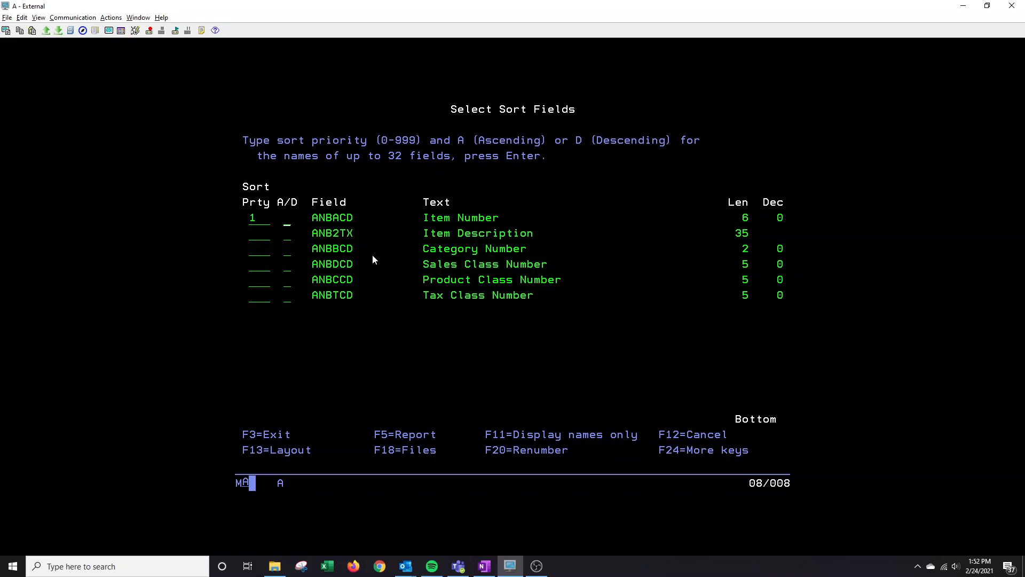
type("A")
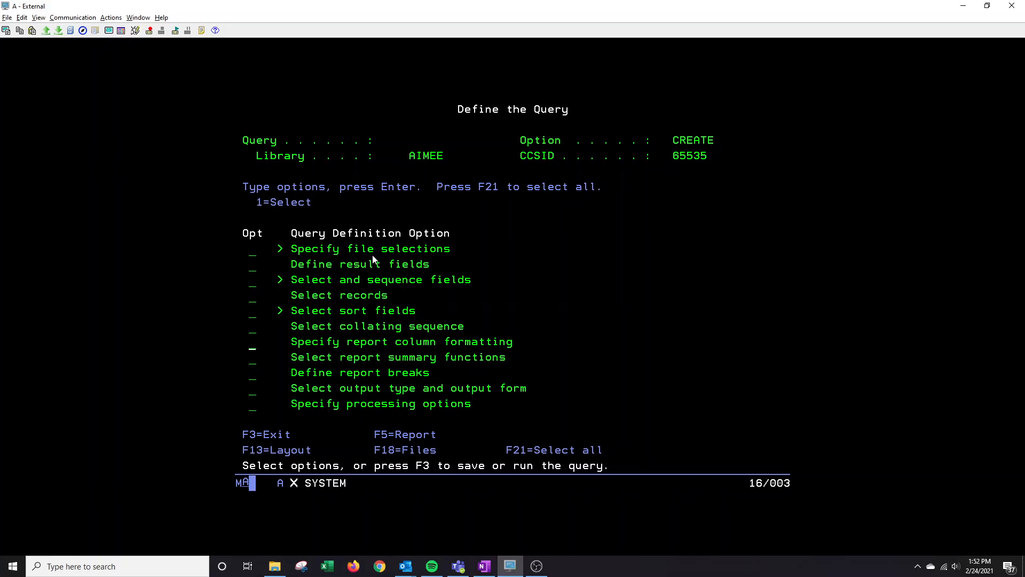
Preview the report with F5 and page through the sorted item rows
key("f5")
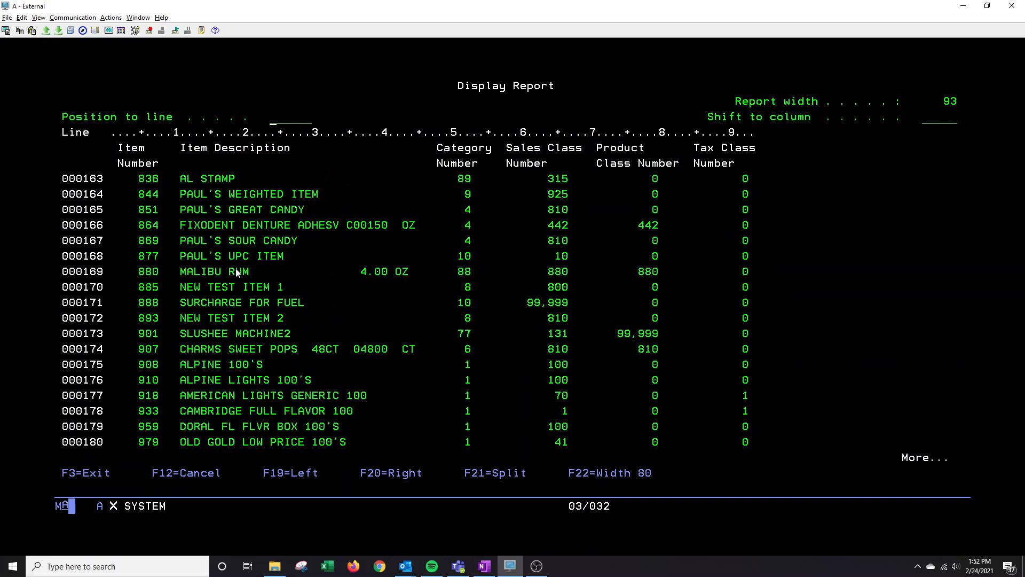
scroll("down", 3)
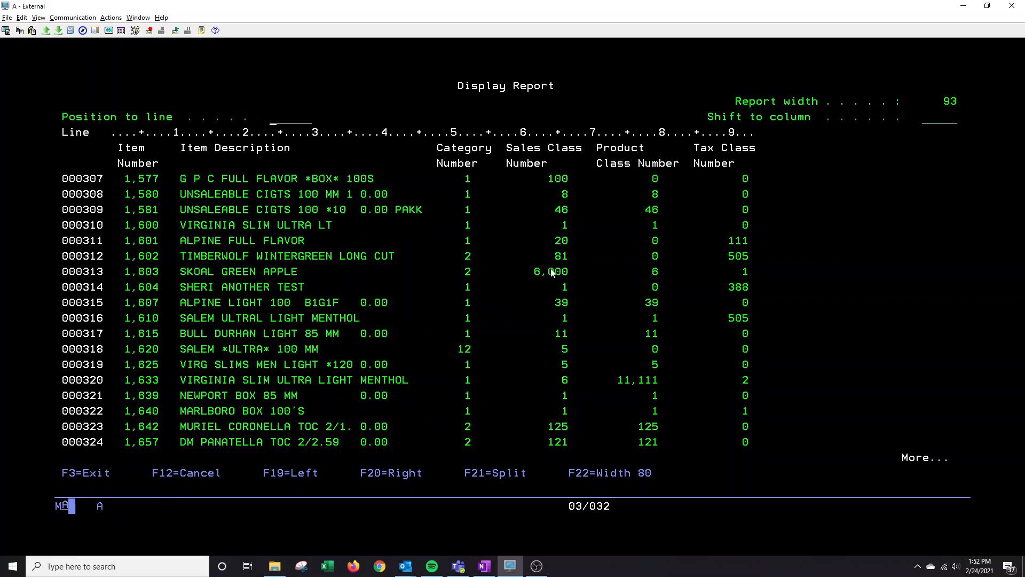
mouse_move(553, 275)
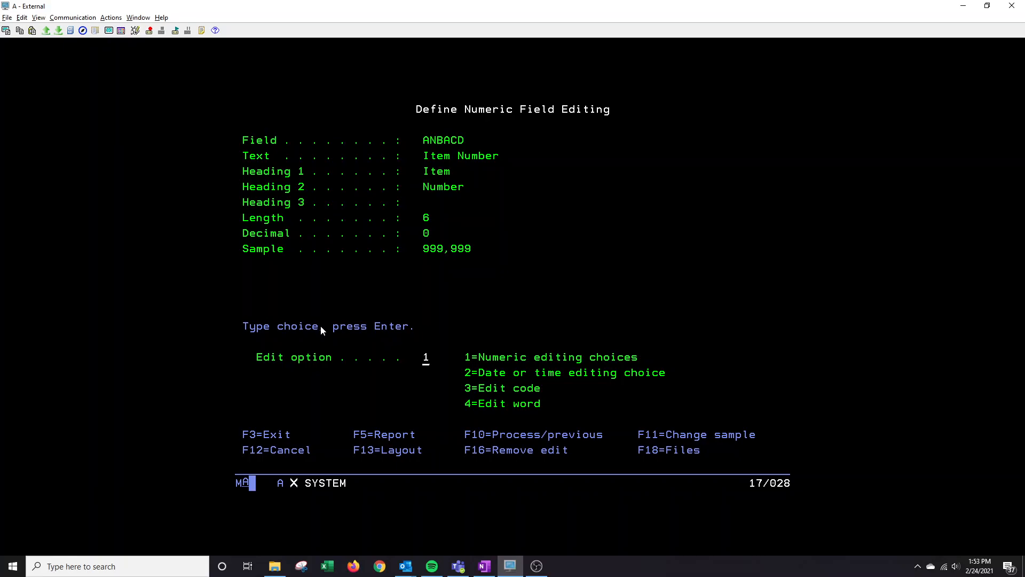
Set Item Number's thousands separator to 5 (none) and accept the other numeric fields' formatting
key("enter")
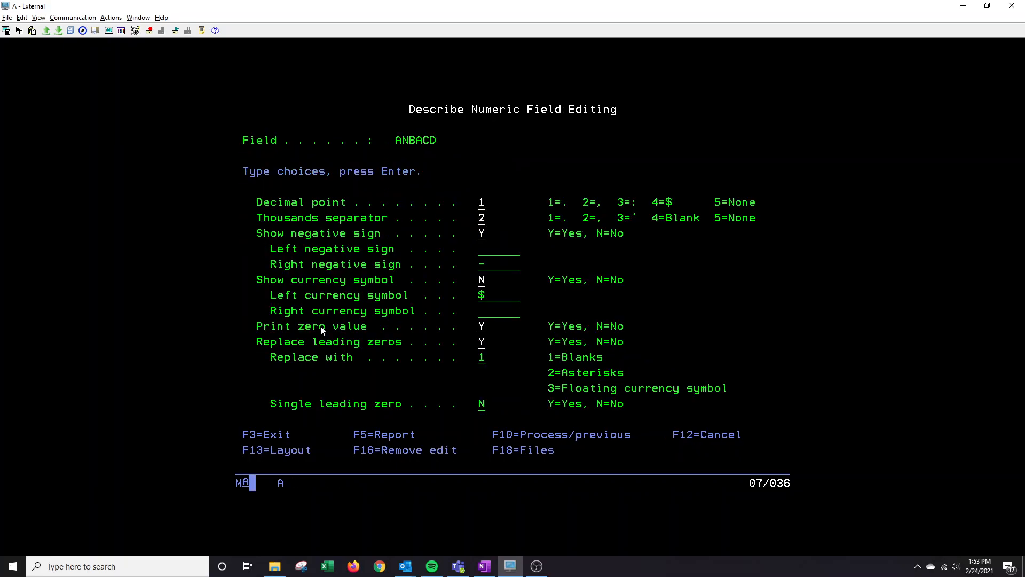
type("5")
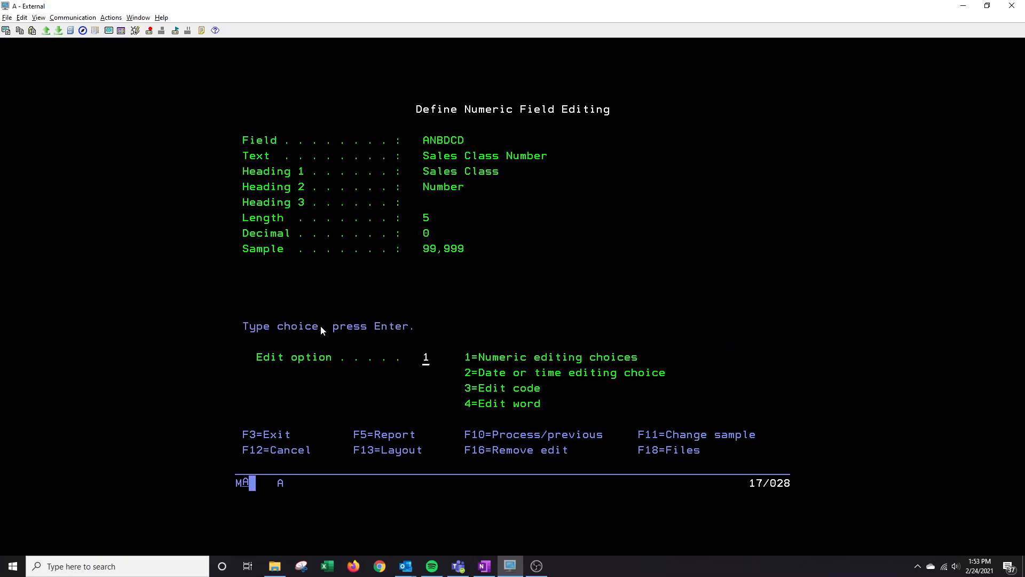
key("Enter")
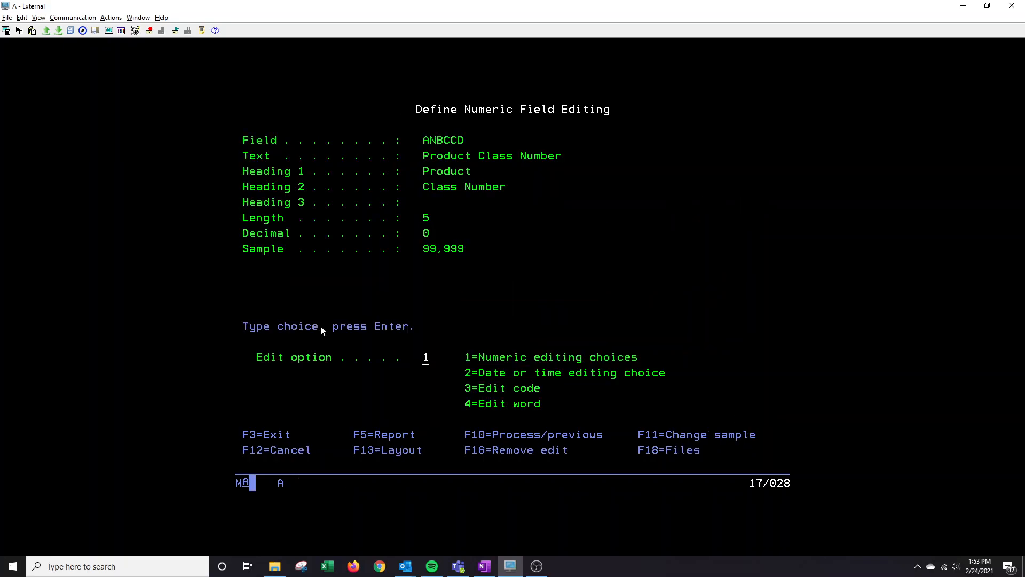
key("Enter")
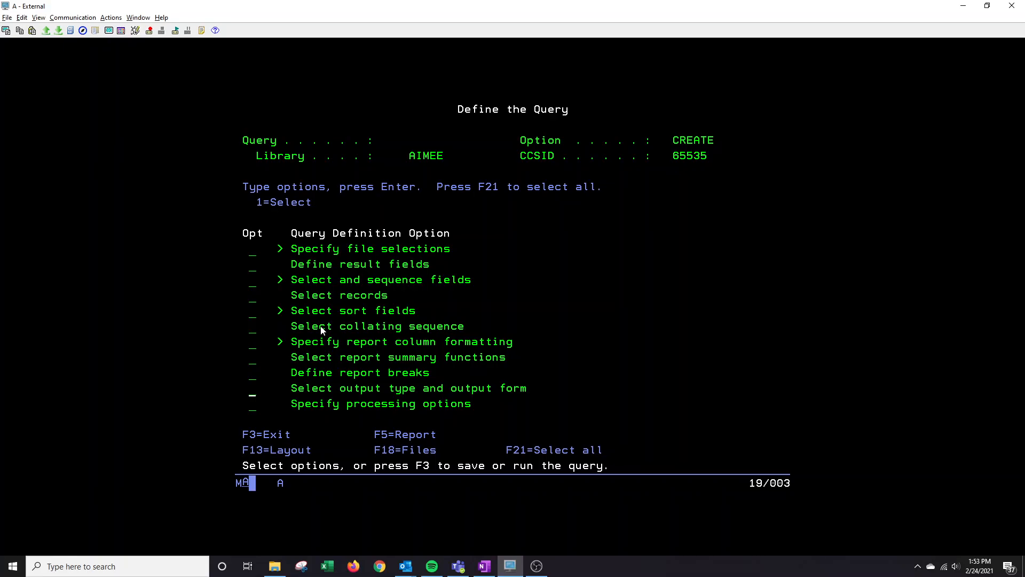
Set the query output to printer (type 2) in detail form (form 1)
type("1")
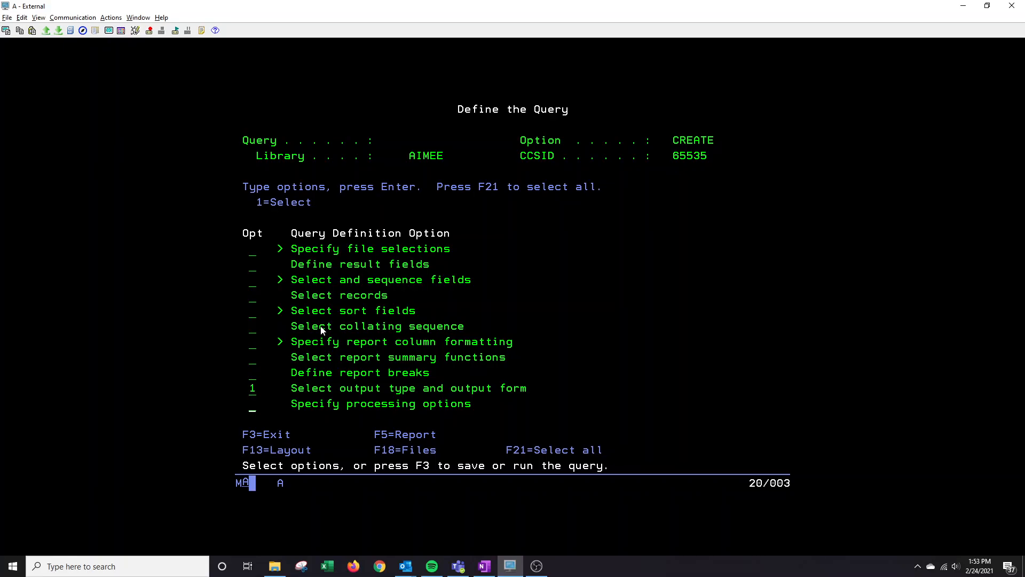
key("Enter")
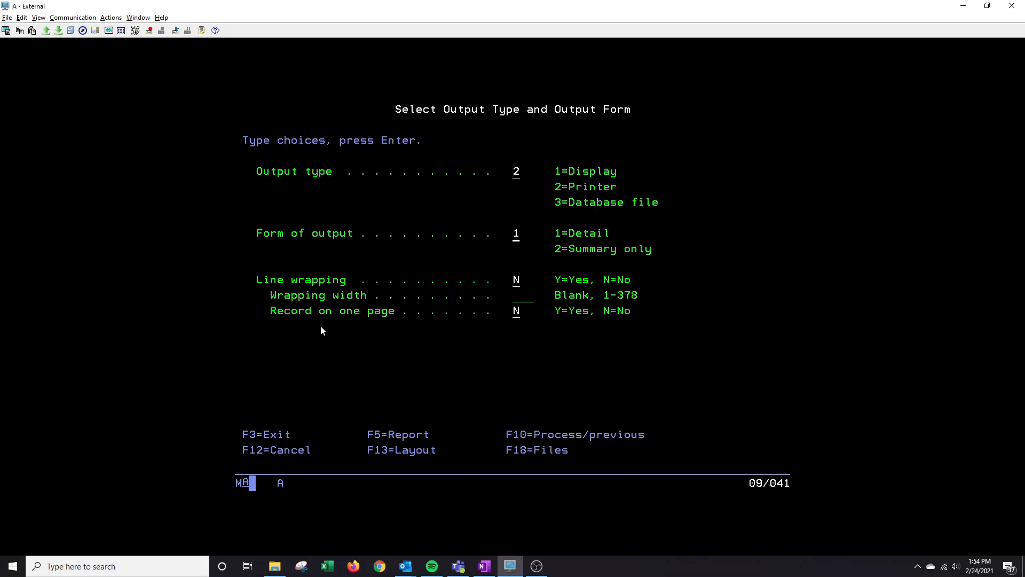
key("enter")
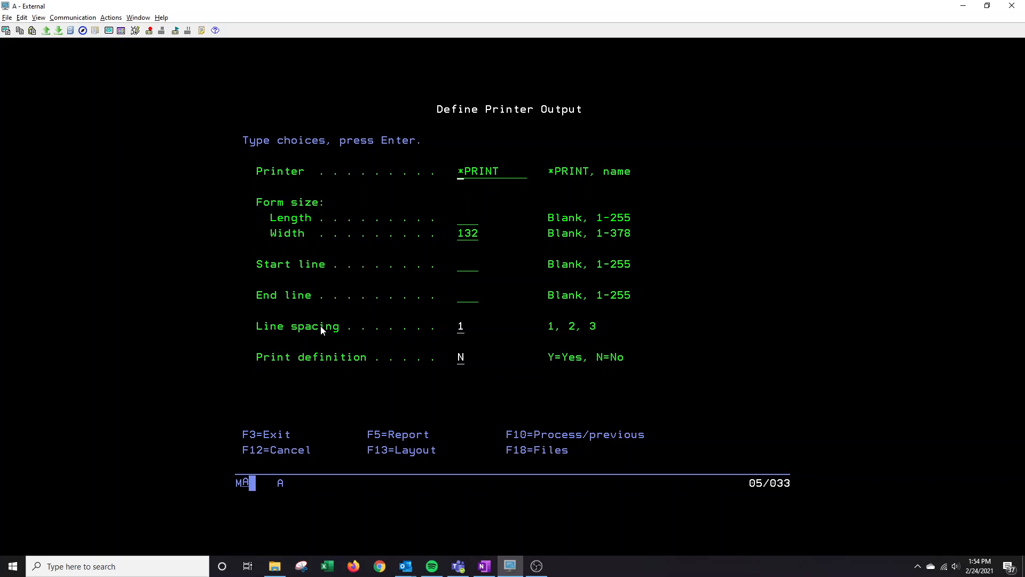
Set the printer field to *PRINT, keeping width 132, on Define Printer Output
type("prtINT")
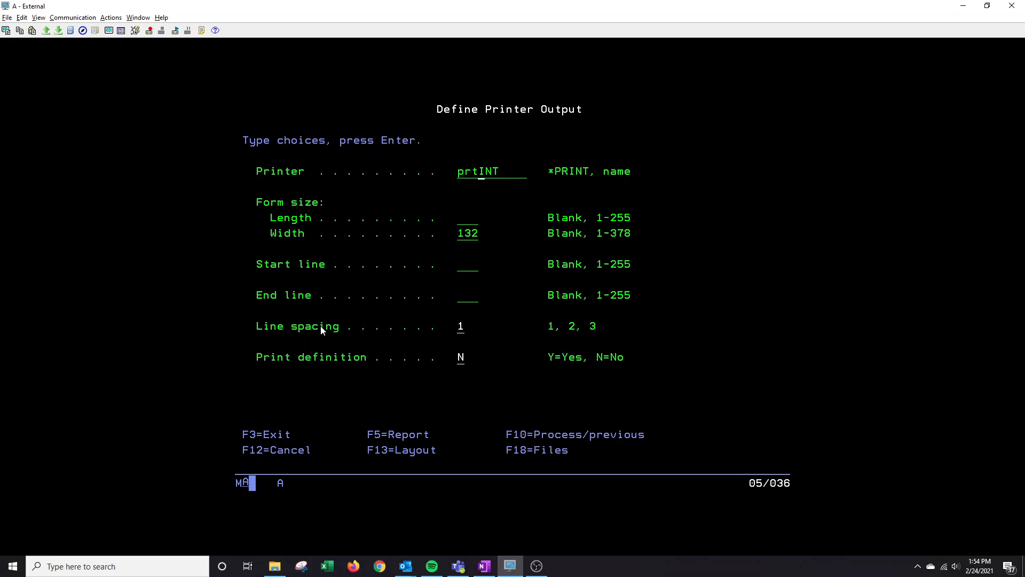
type("prt01")
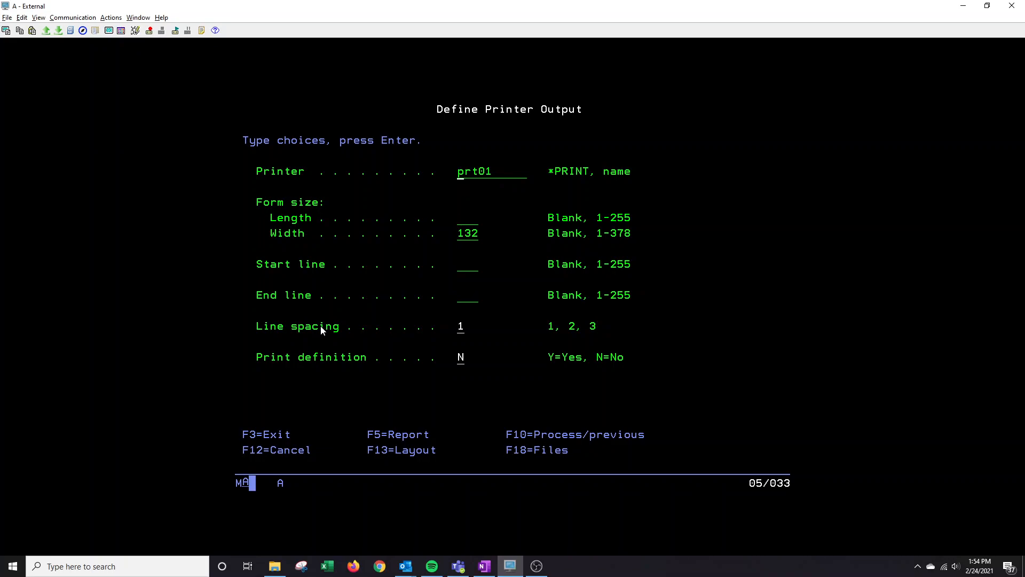
type("*print")
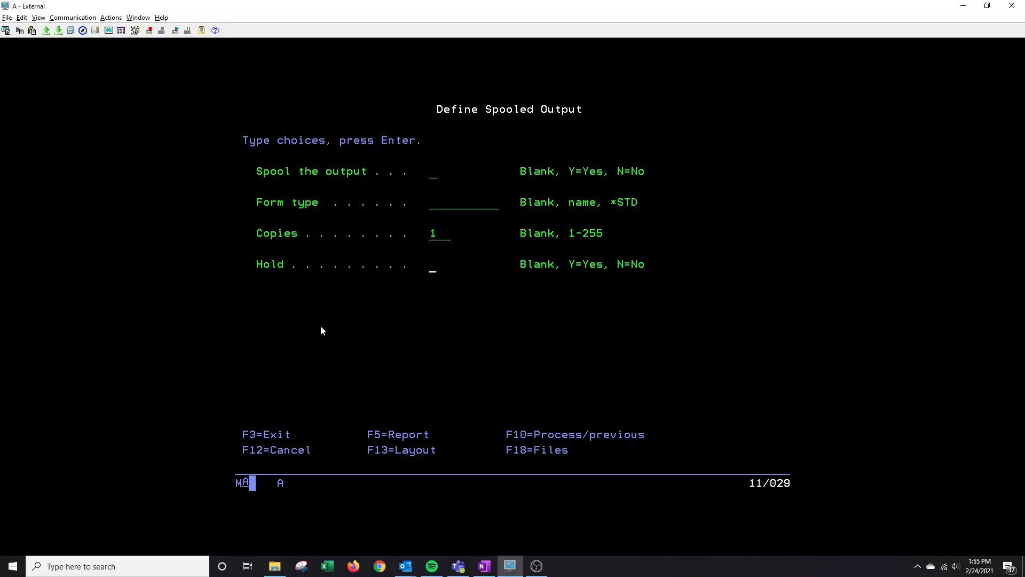
Accept the spooled output and cover page defaults to reach Page Headings and Footings
key("Enter")
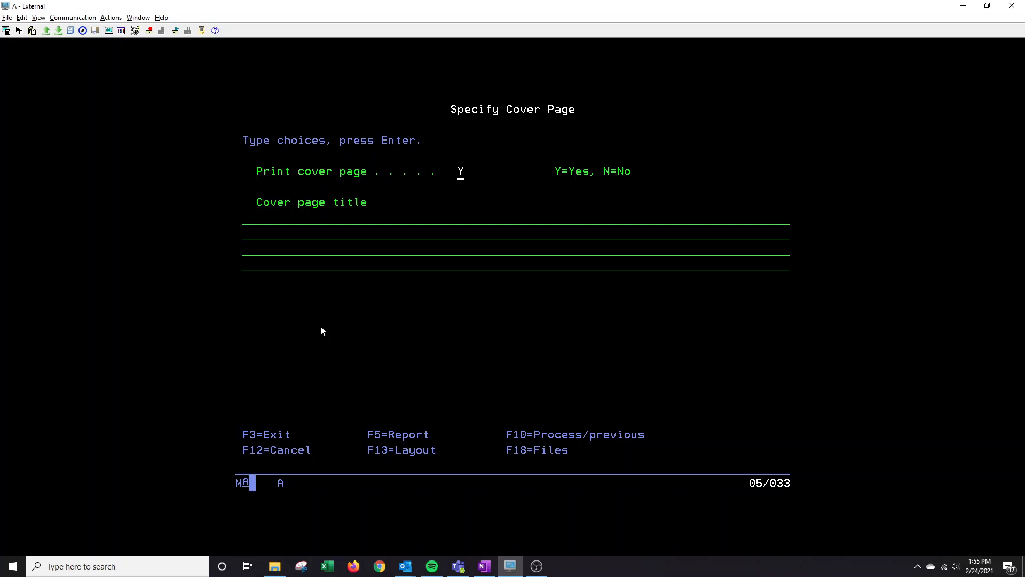
key("Enter")
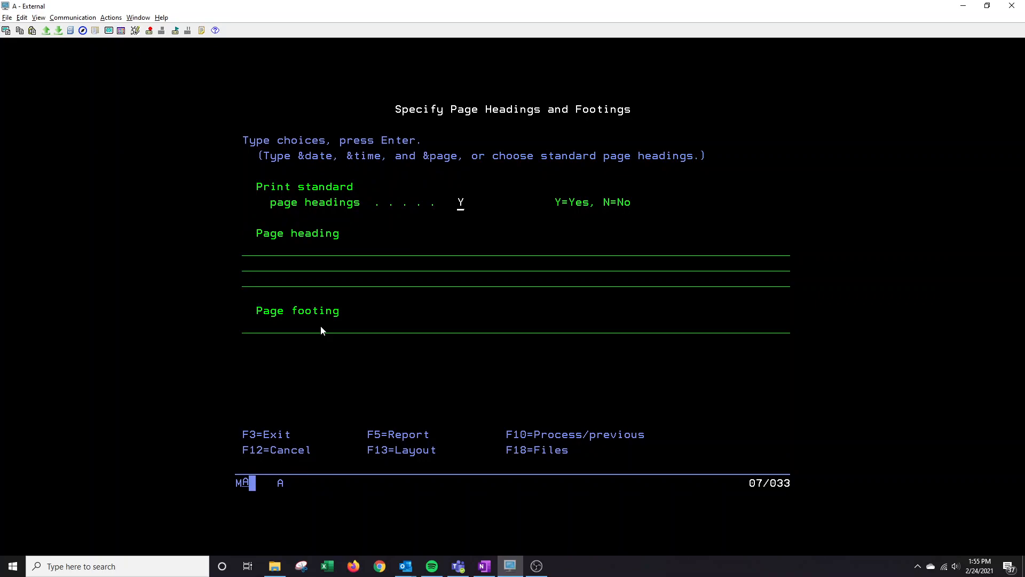
mouse_move(270, 239)
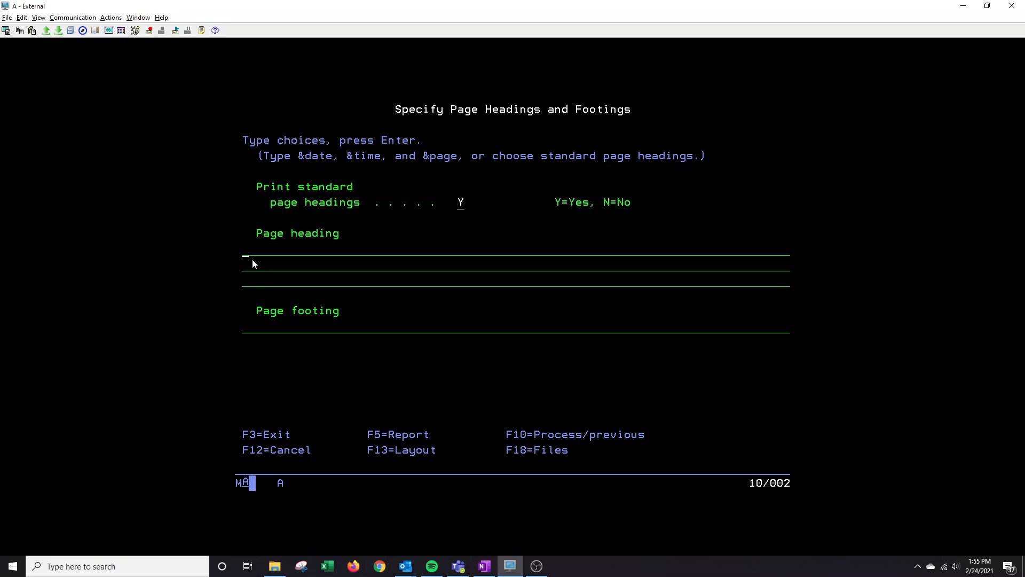
Enter page heading 'Creative Data Research' and '01/01/21-02/22/21'
type("CRE")
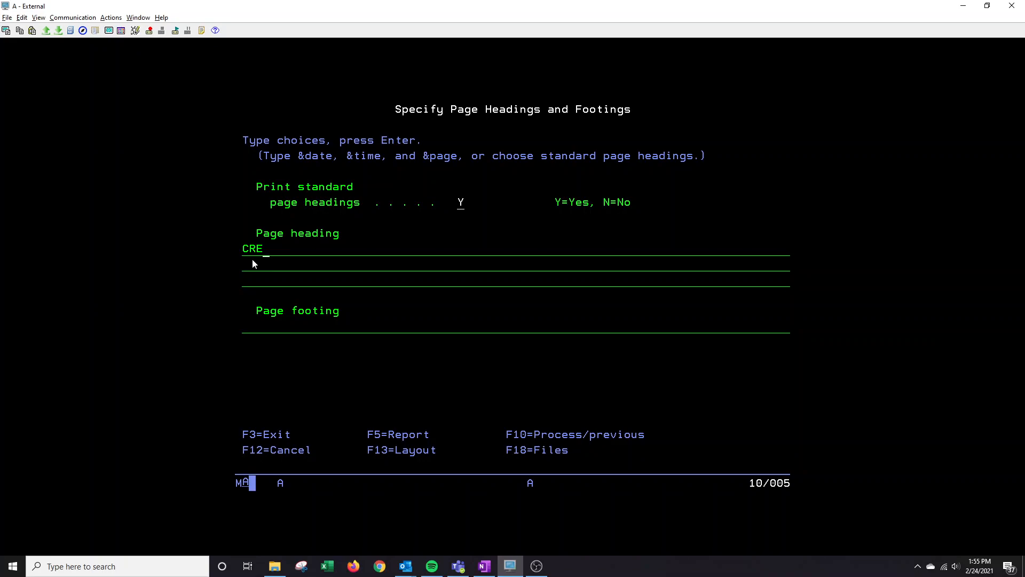
type("Creat")
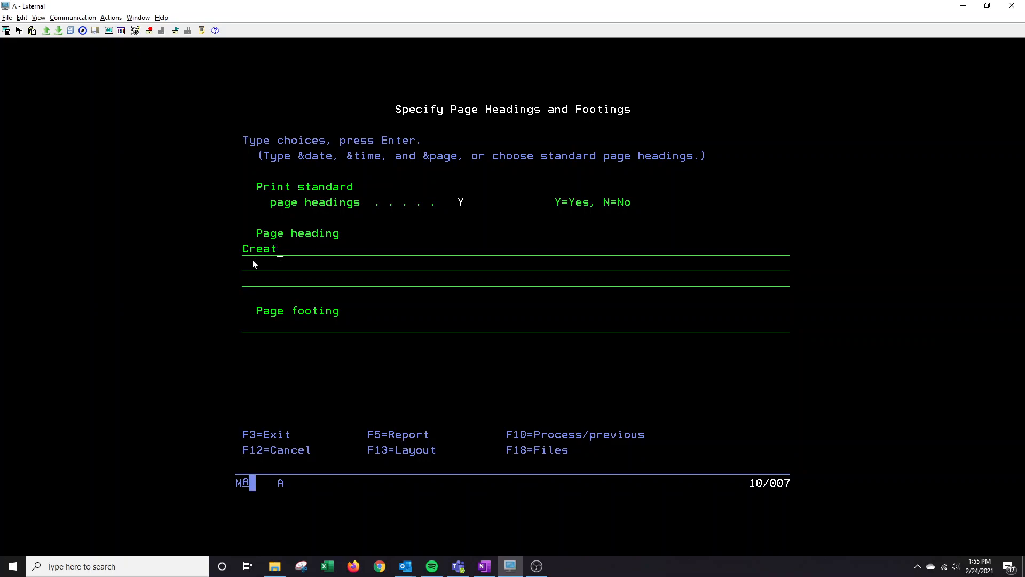
type("ive Data Researc")
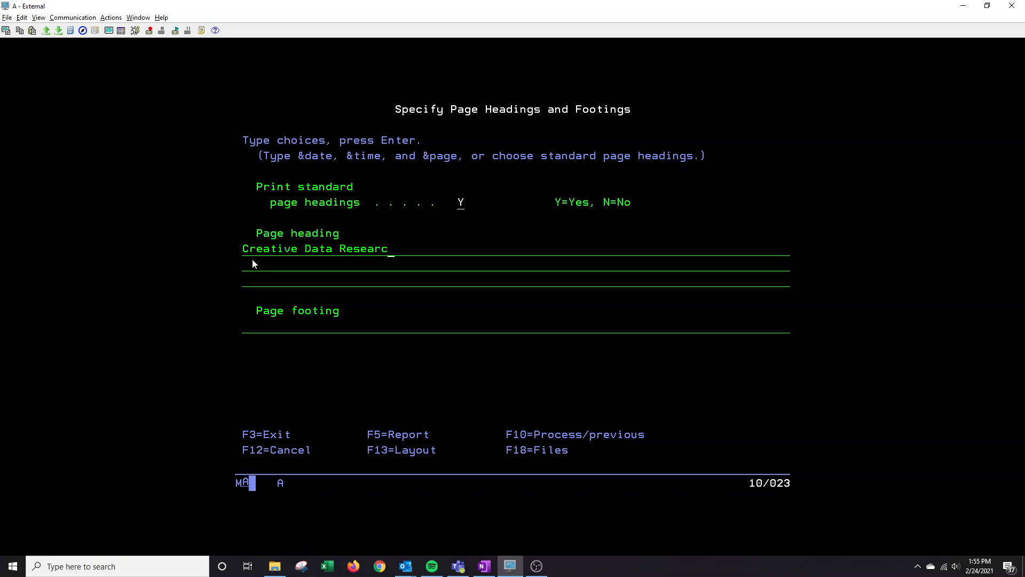
type("h")
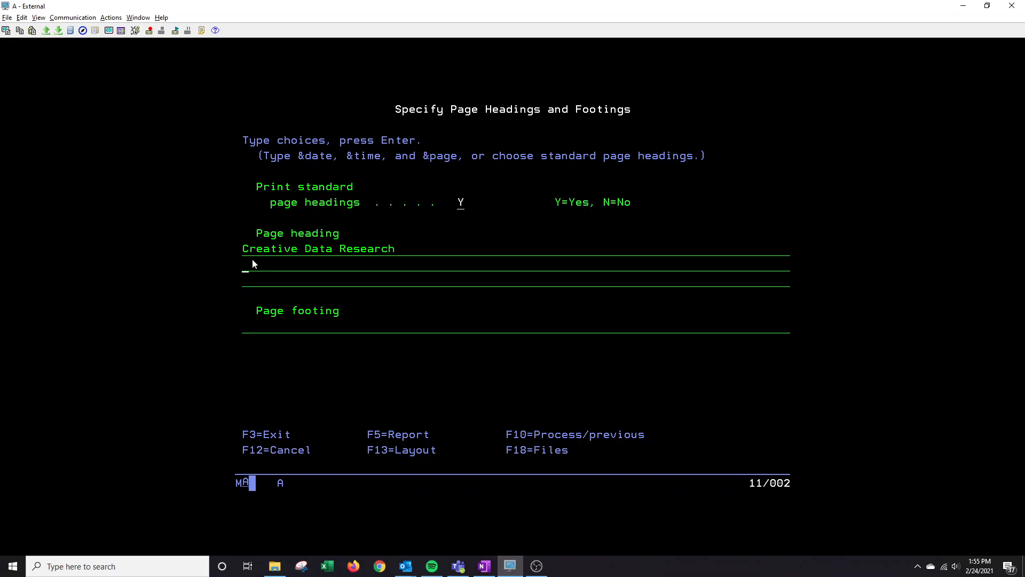
type("01/0")
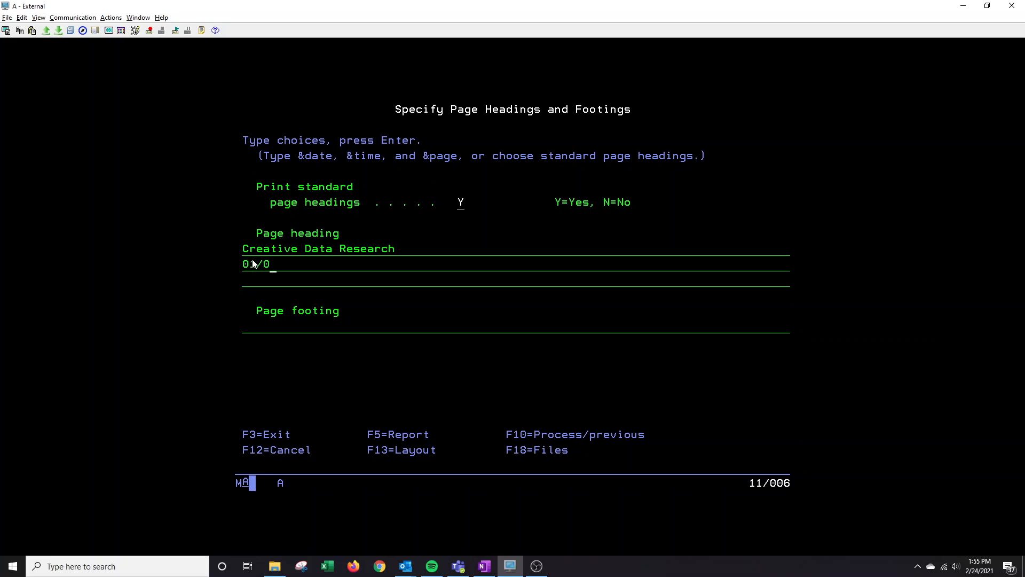
type("1/21")
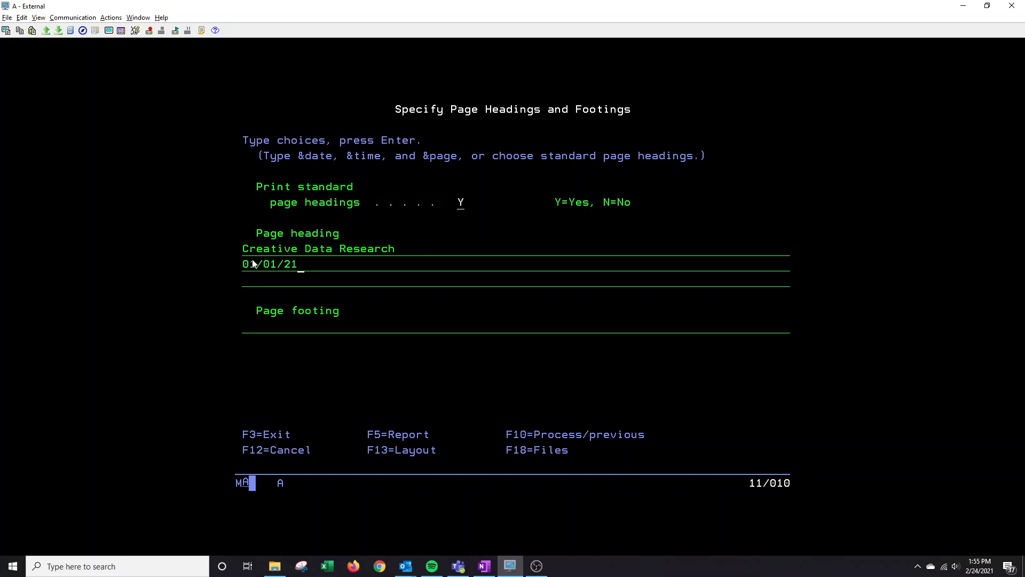
type("-")
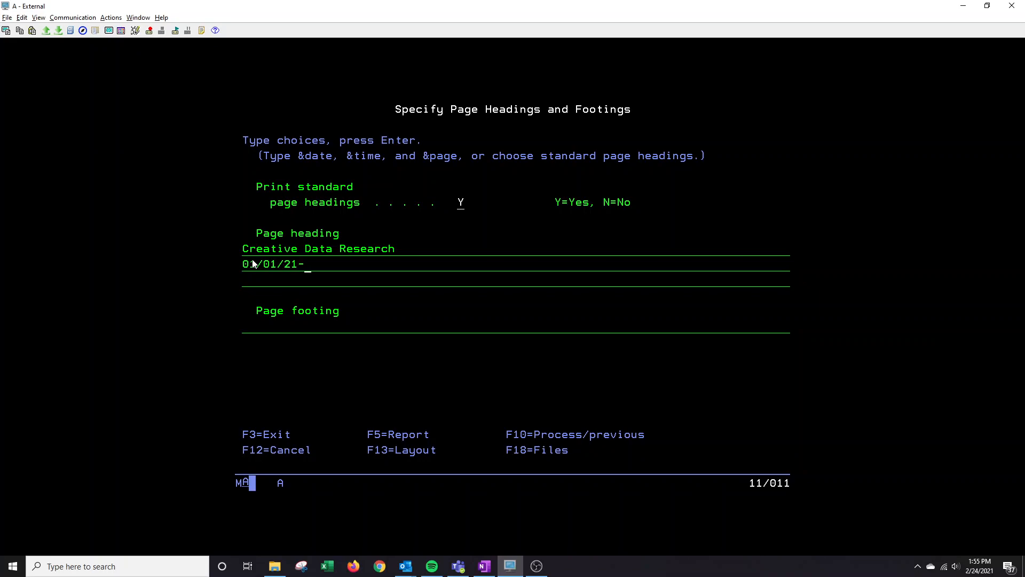
type("022")
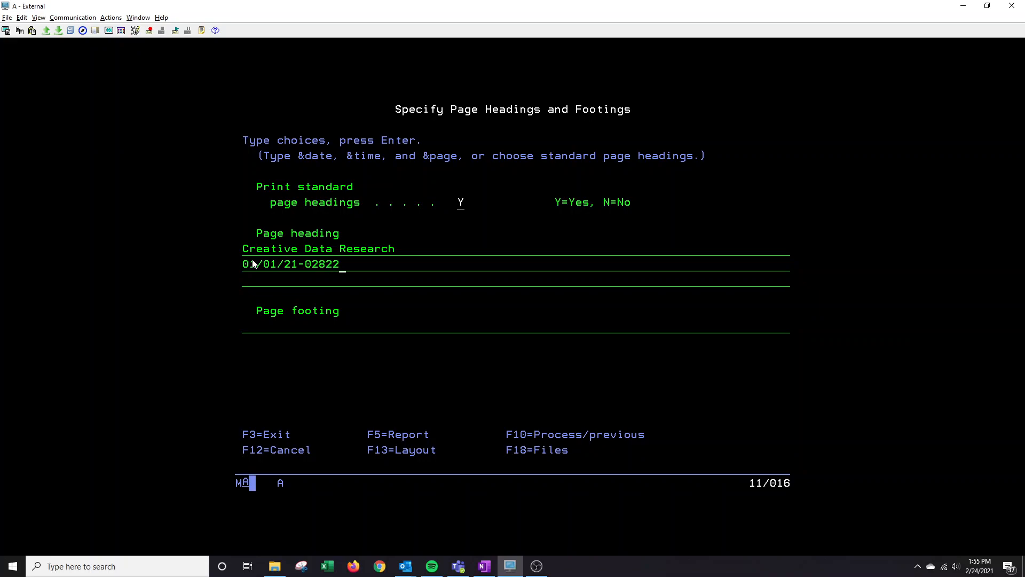
type("/22/2")
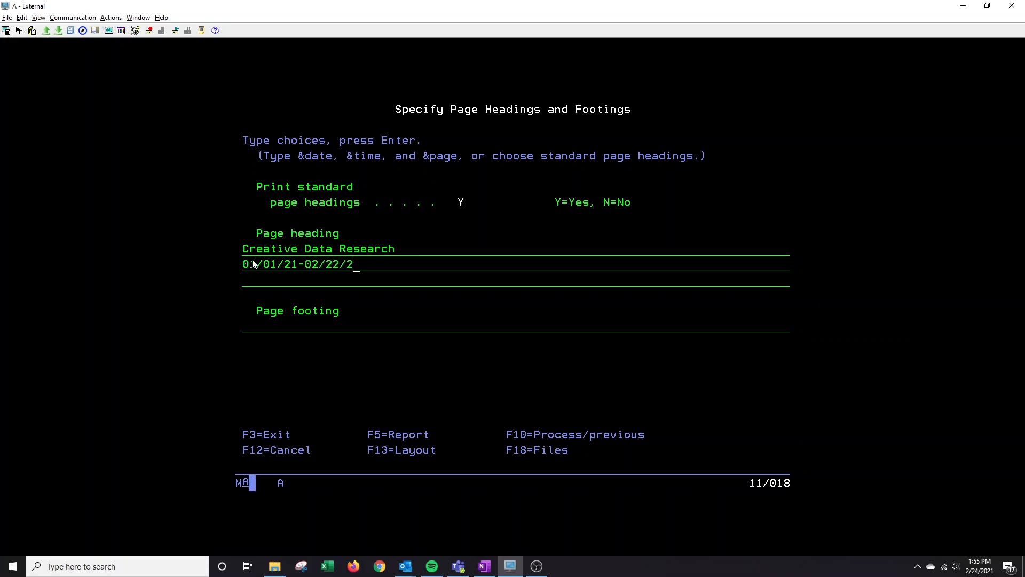
type("1")
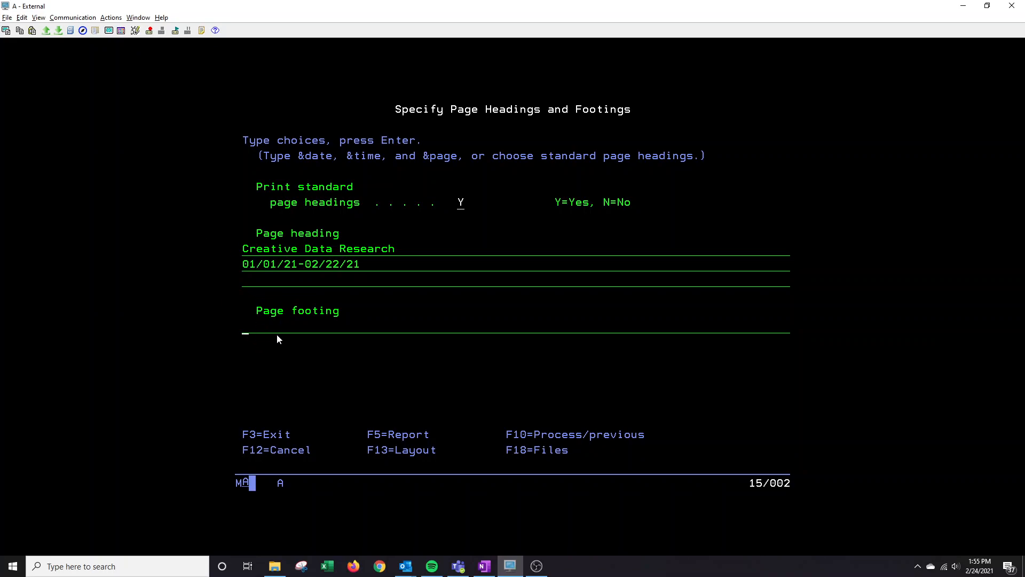
mouse_move(252, 340)
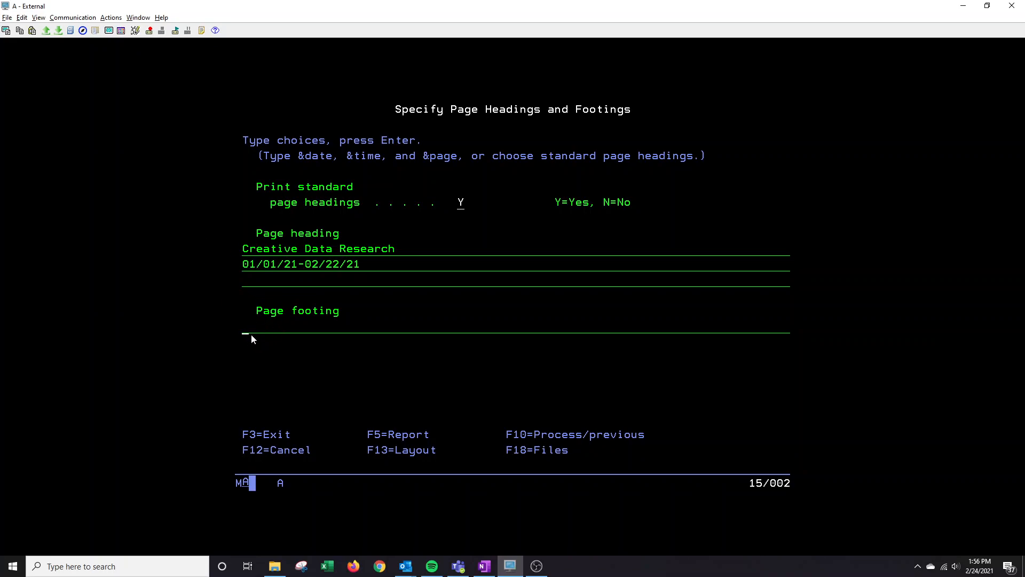
mouse_move(264, 339)
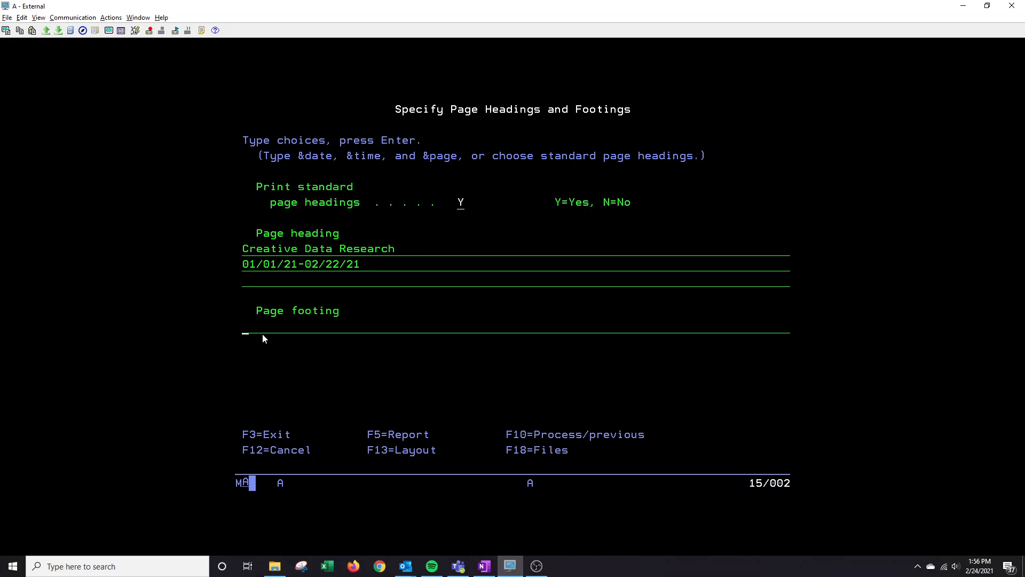
Enter 'AIMEE/ITEMLIST' as the page footing
type("AIMEE/")
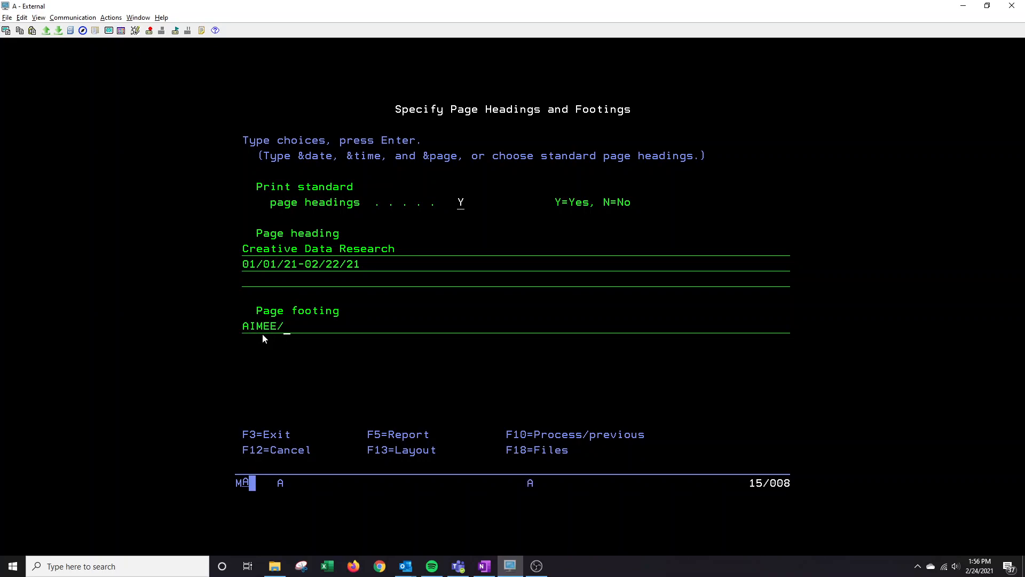
type("ITEMLIST")
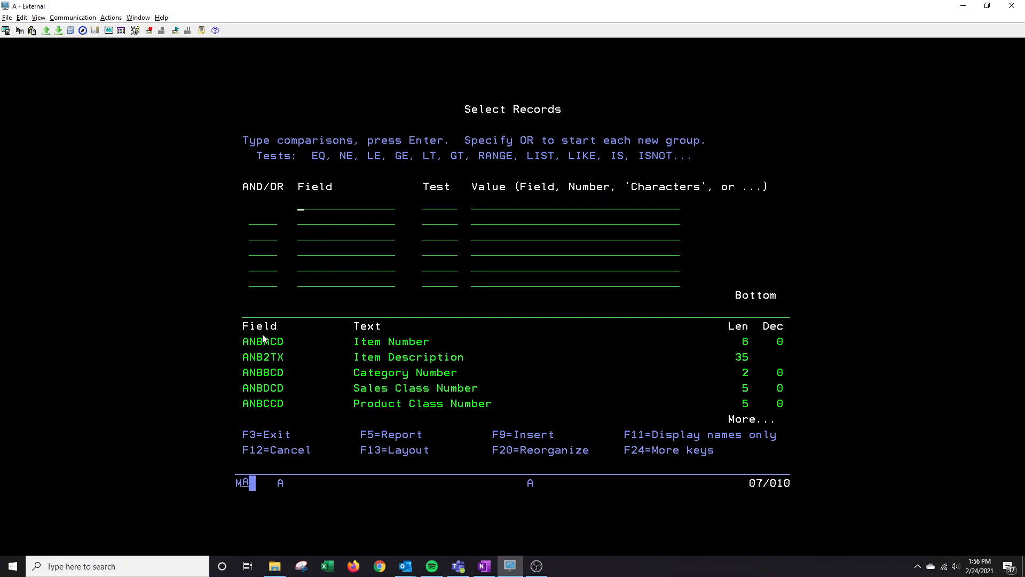
mouse_move(370, 350)
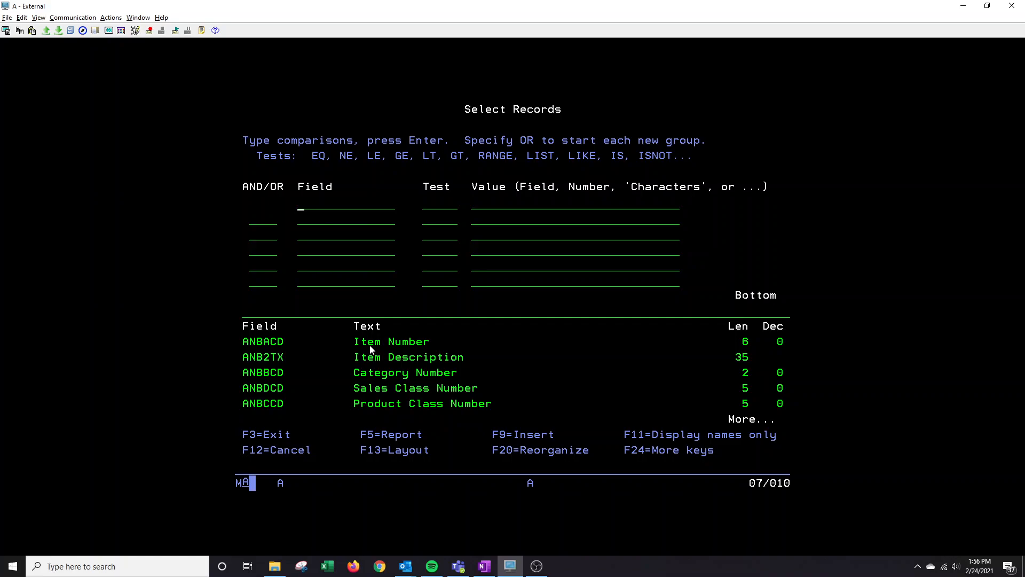
mouse_move(246, 348)
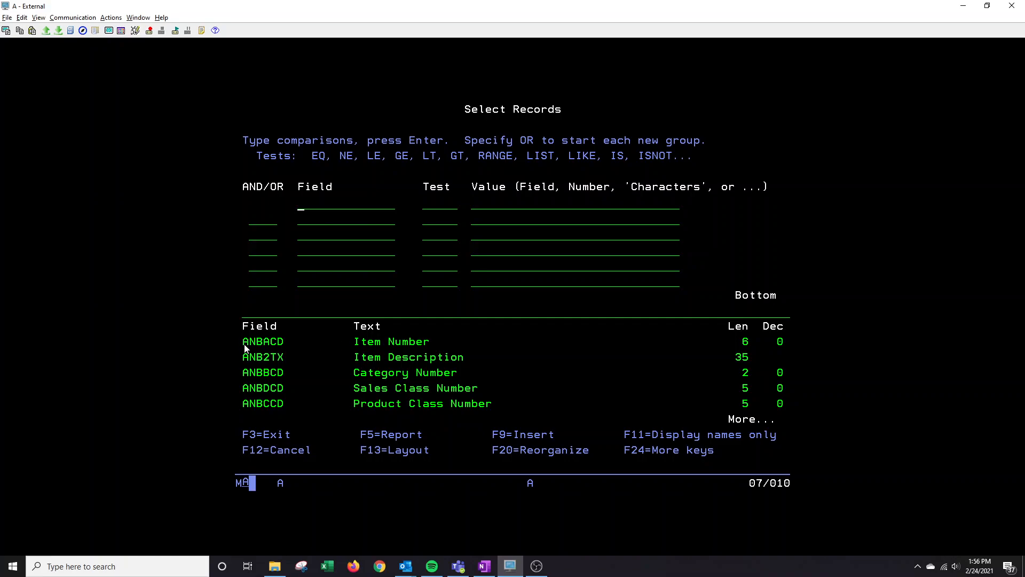
mouse_move(273, 331)
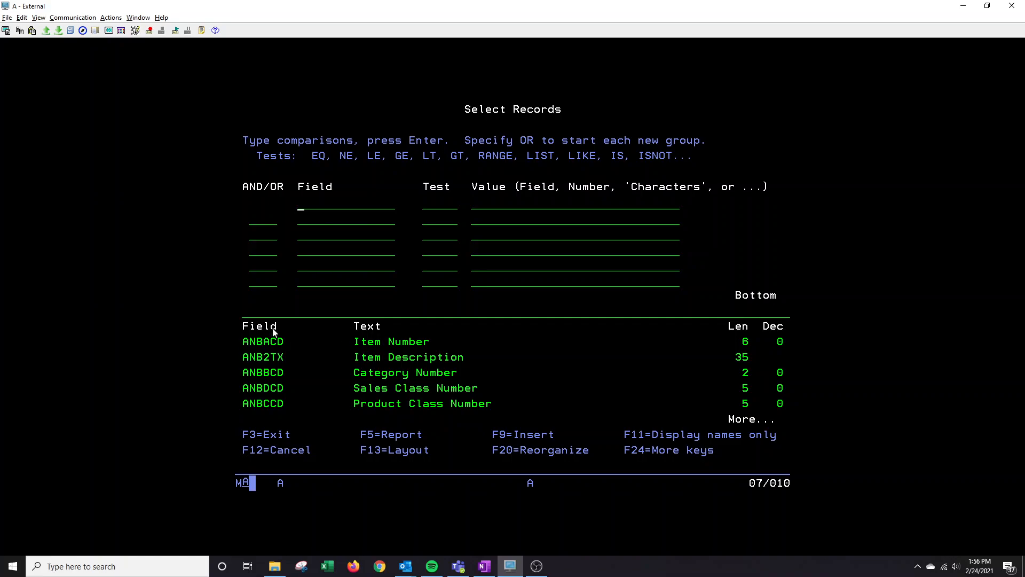
mouse_move(357, 212)
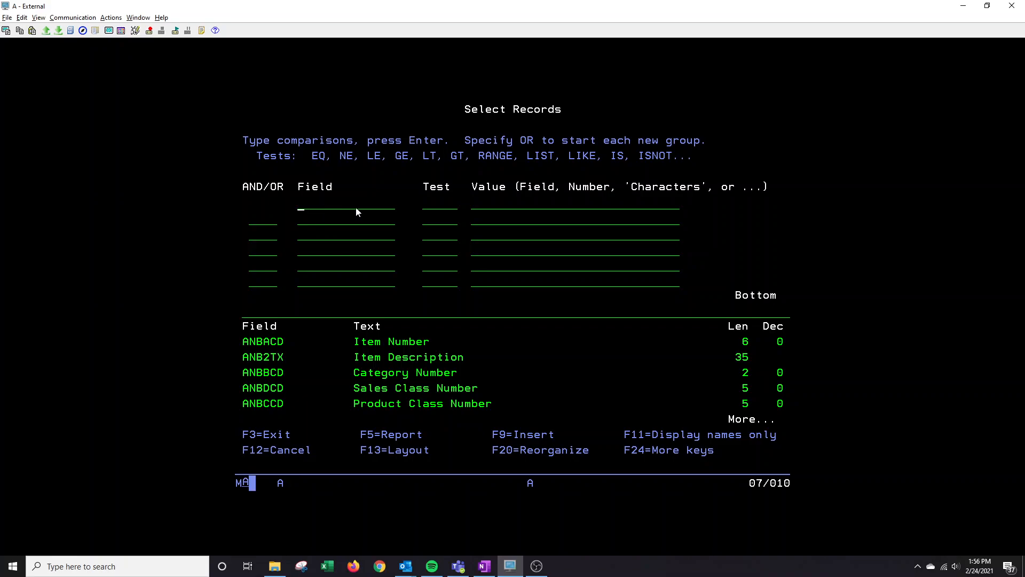
Enter field ANBACD with test EQ as the record selection comparison
type("ANBACD")
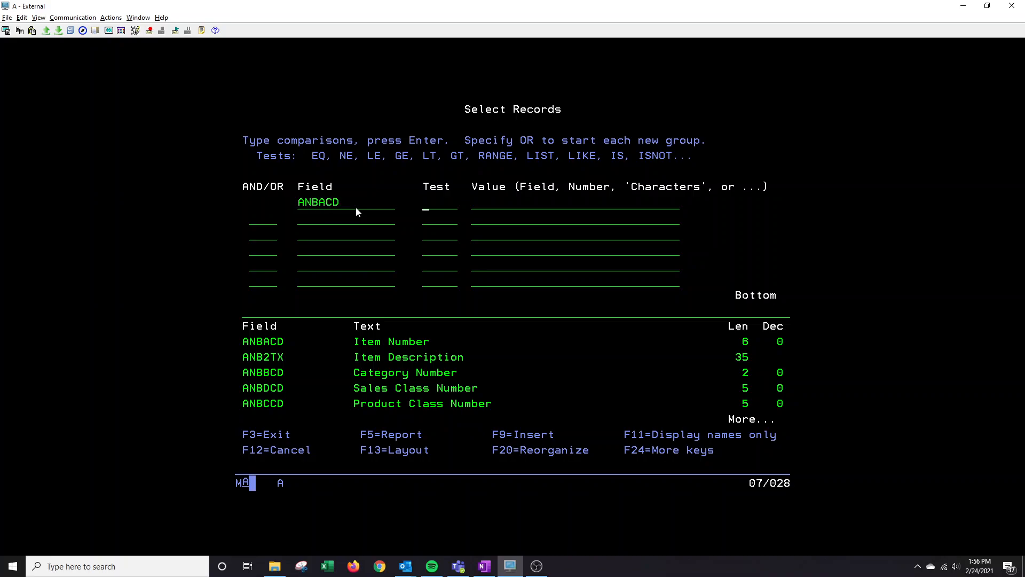
type("EQ")
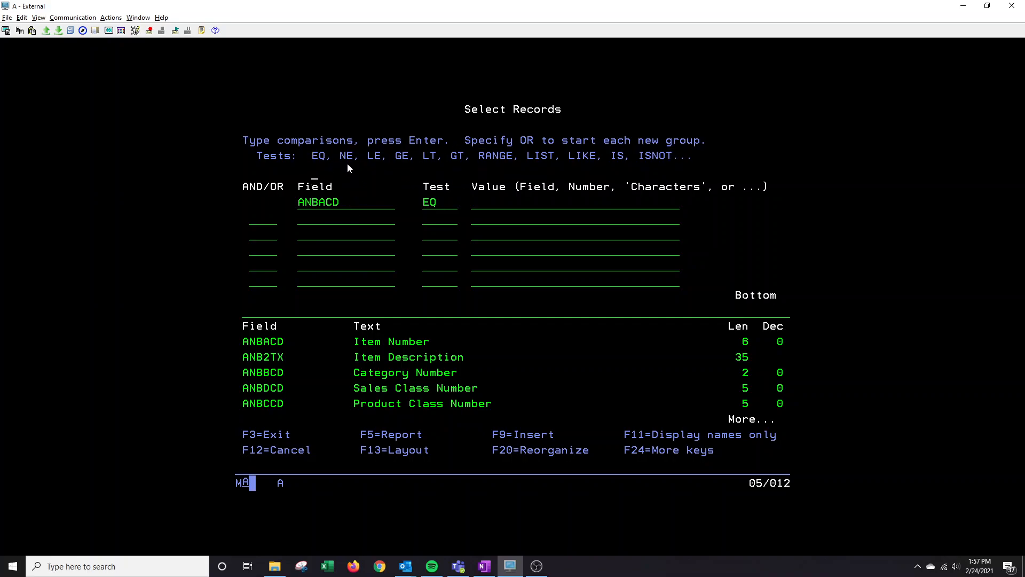
mouse_move(370, 166)
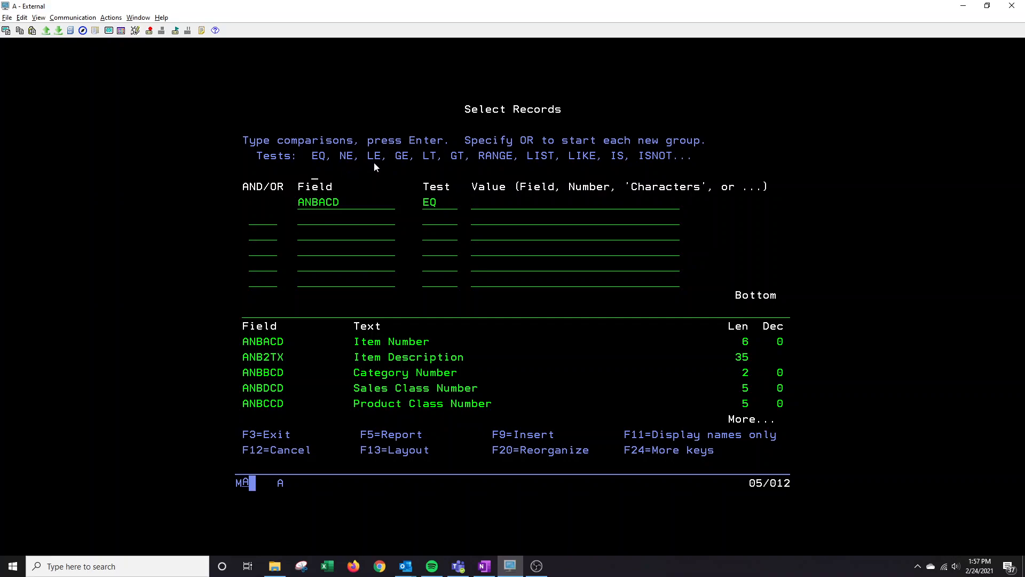
mouse_move(404, 168)
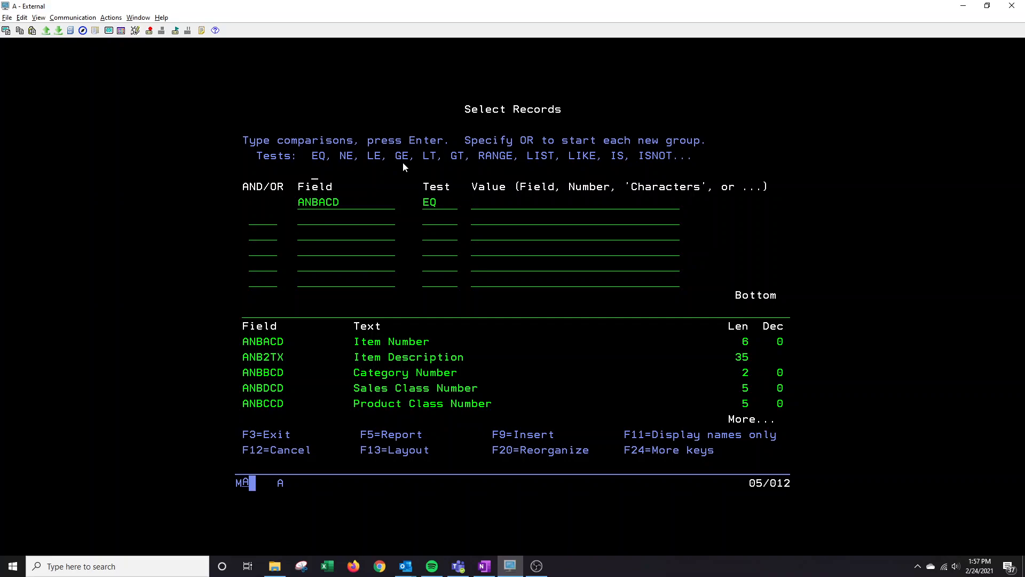
mouse_move(428, 167)
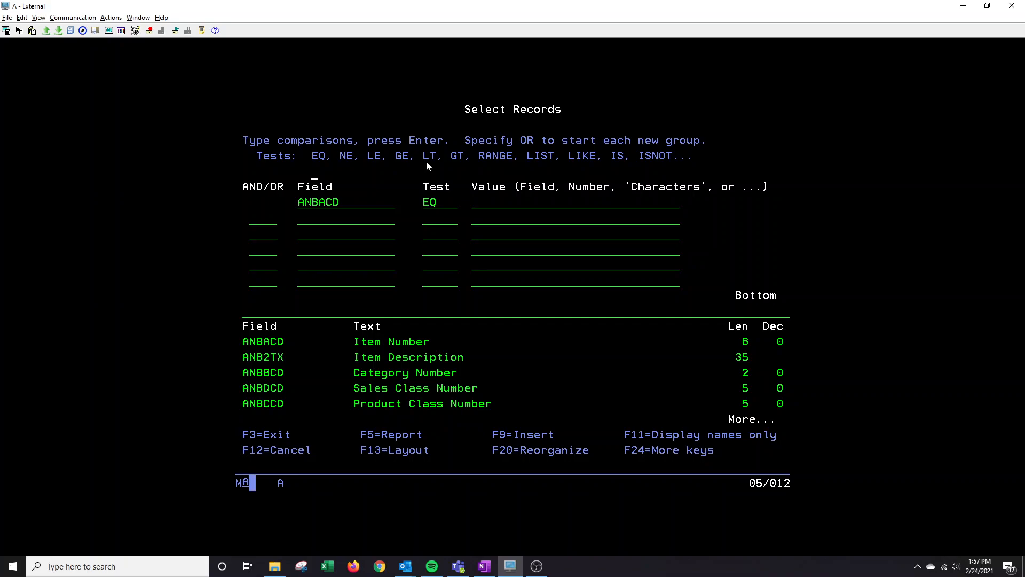
mouse_move(459, 170)
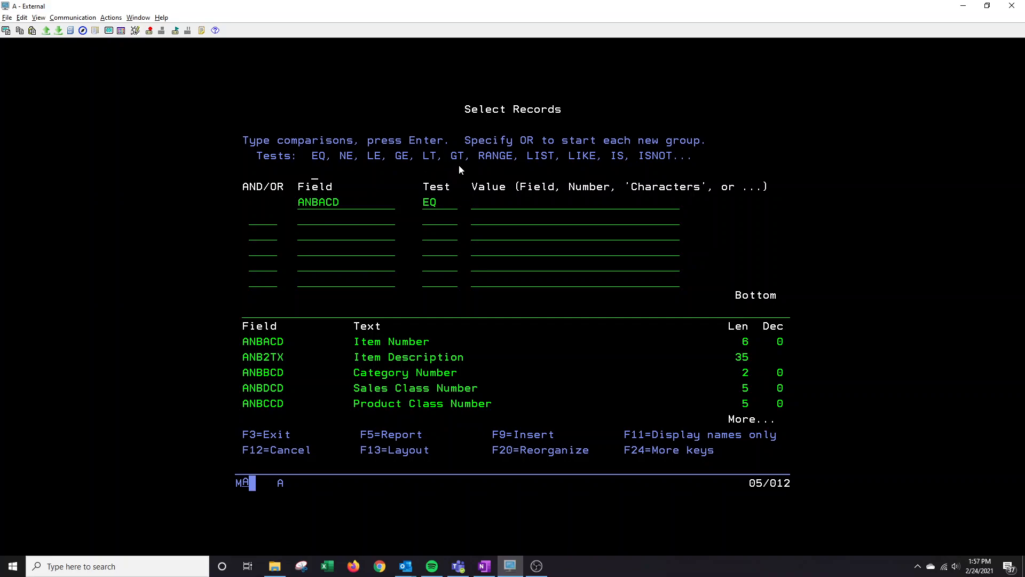
mouse_move(456, 179)
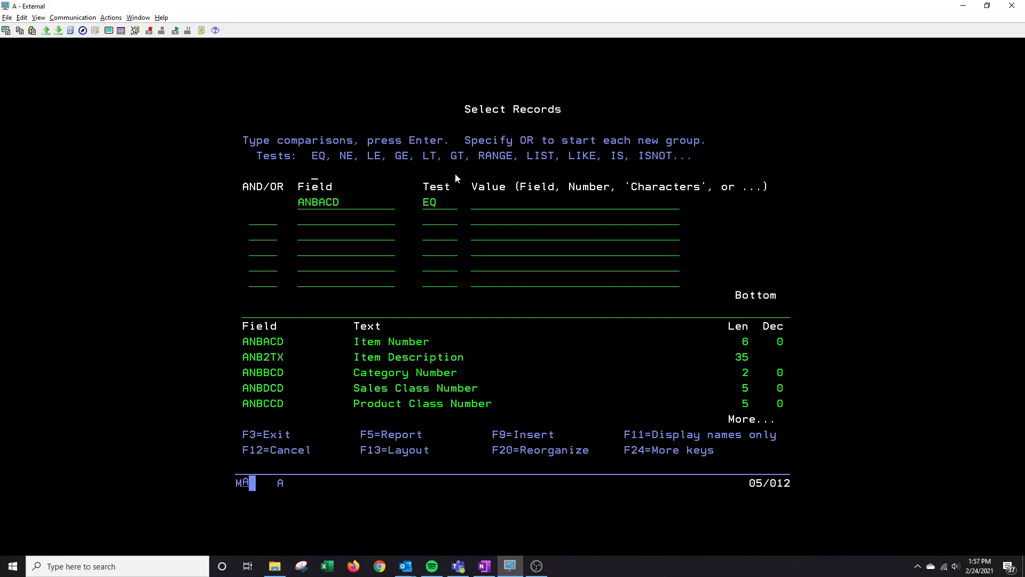
mouse_move(556, 164)
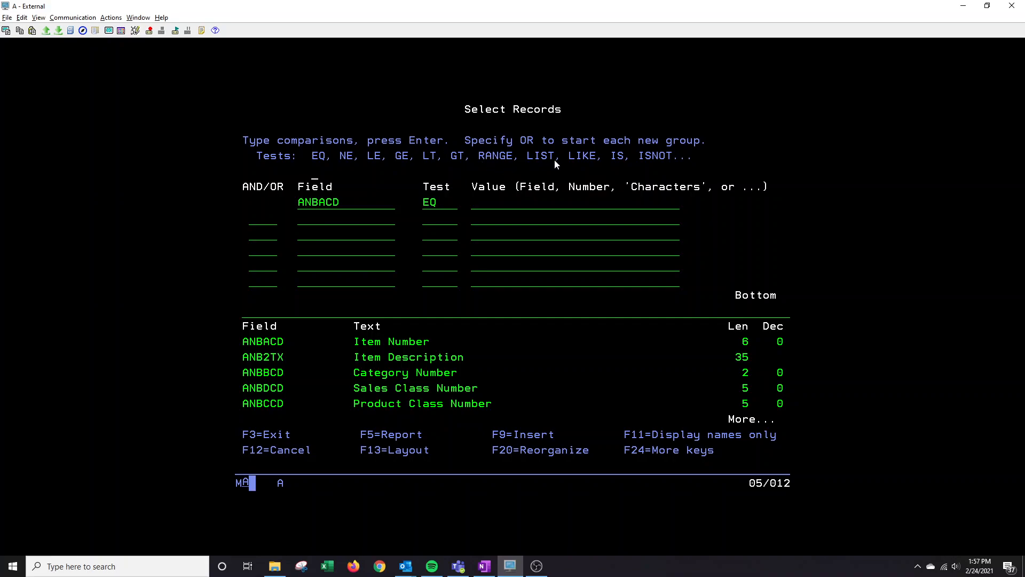
mouse_move(765, 235)
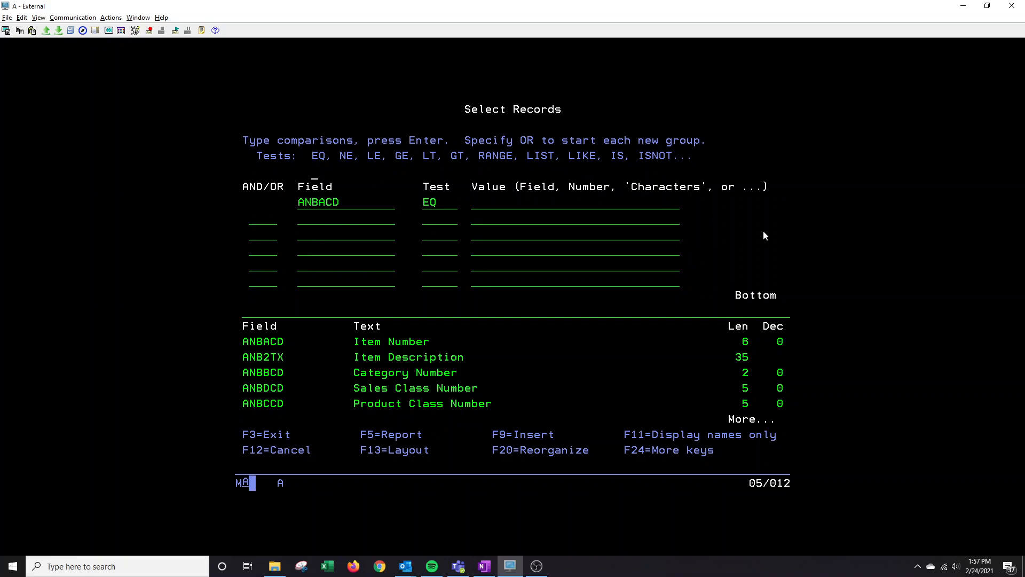
mouse_move(878, 237)
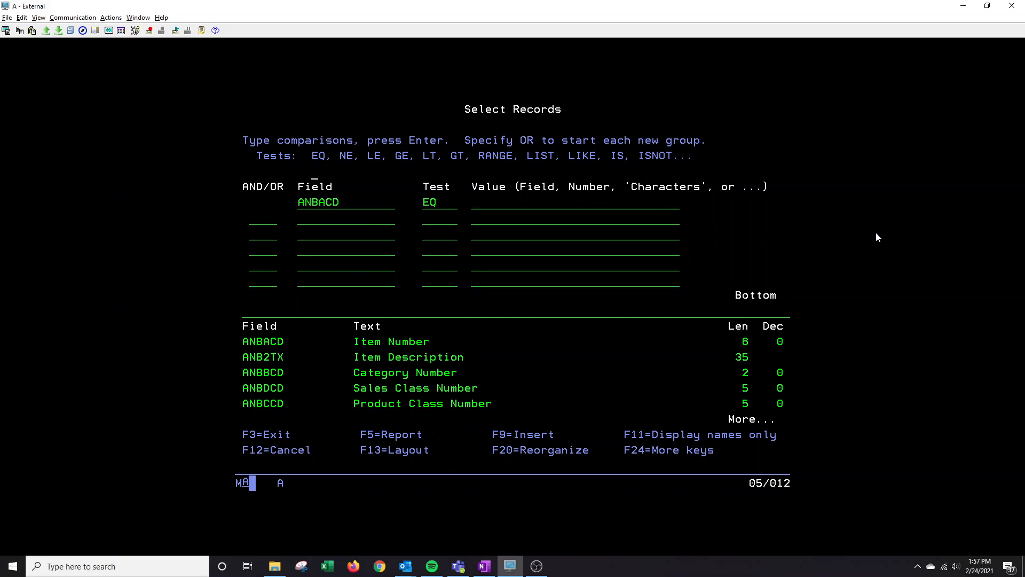
mouse_move(611, 174)
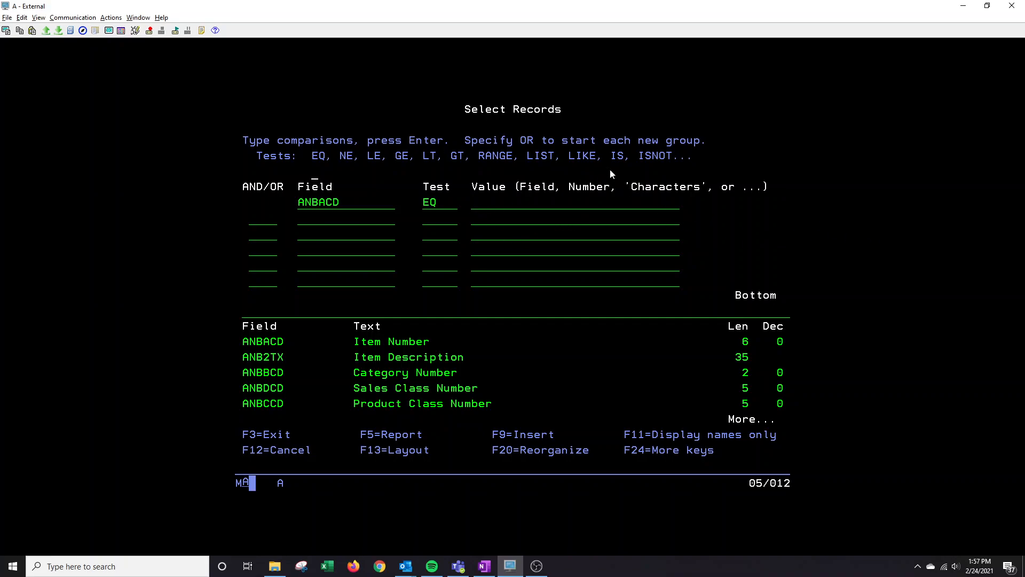
mouse_move(511, 208)
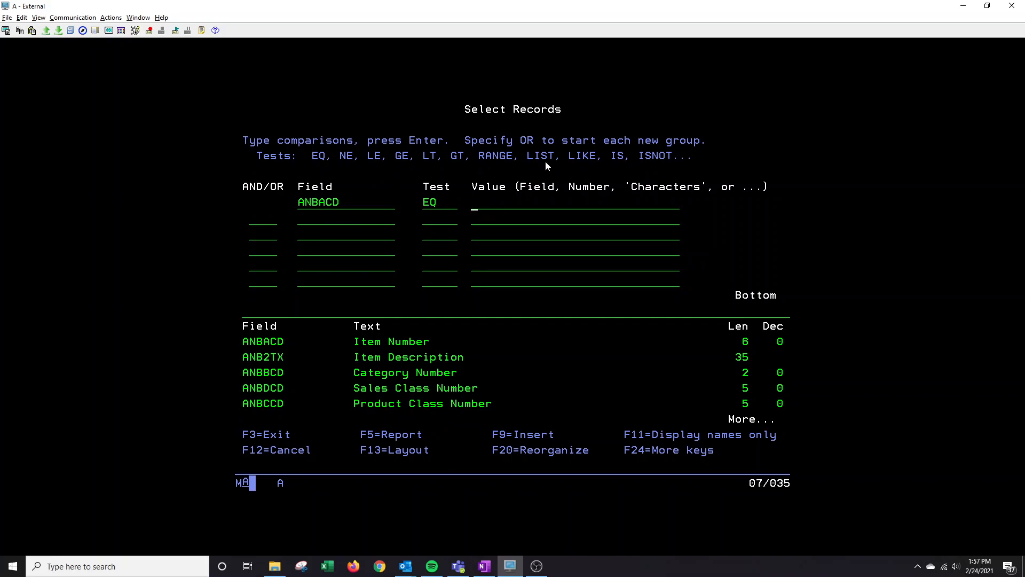
mouse_move(566, 226)
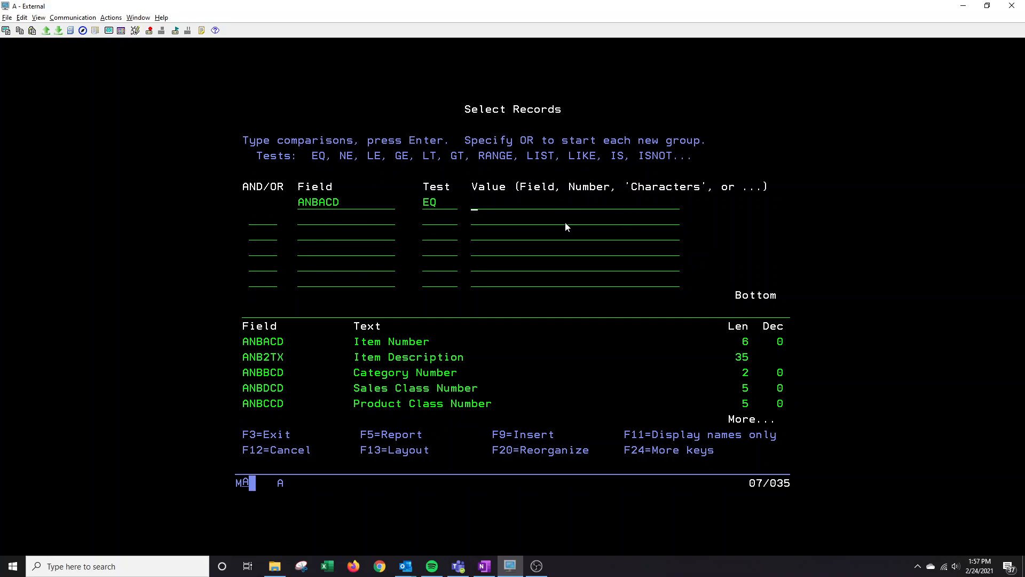
mouse_move(569, 247)
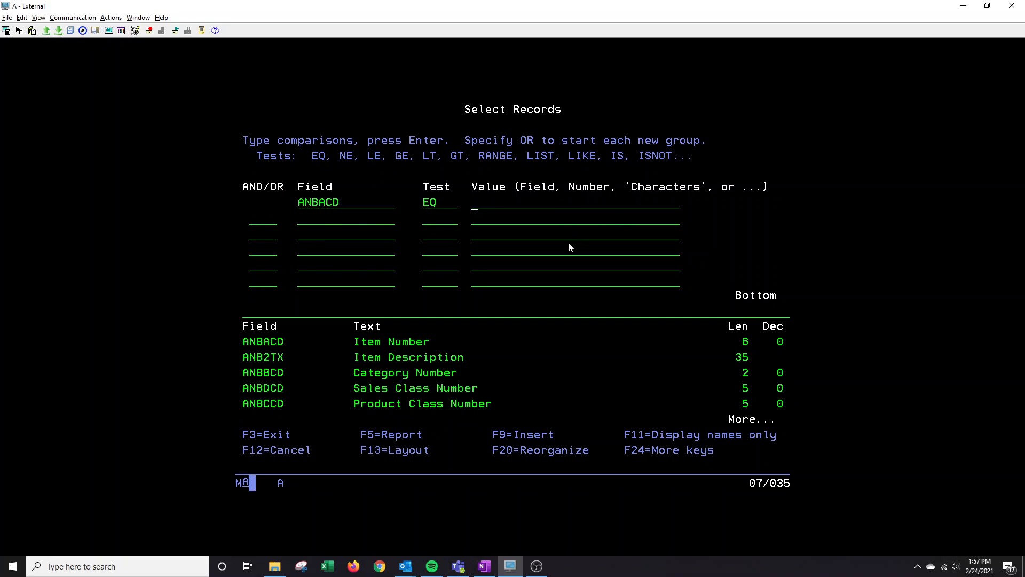
Enter item number 200007 as the comparison value and finish defining the query
type("200007")
left_click(439, 202)
type("N")
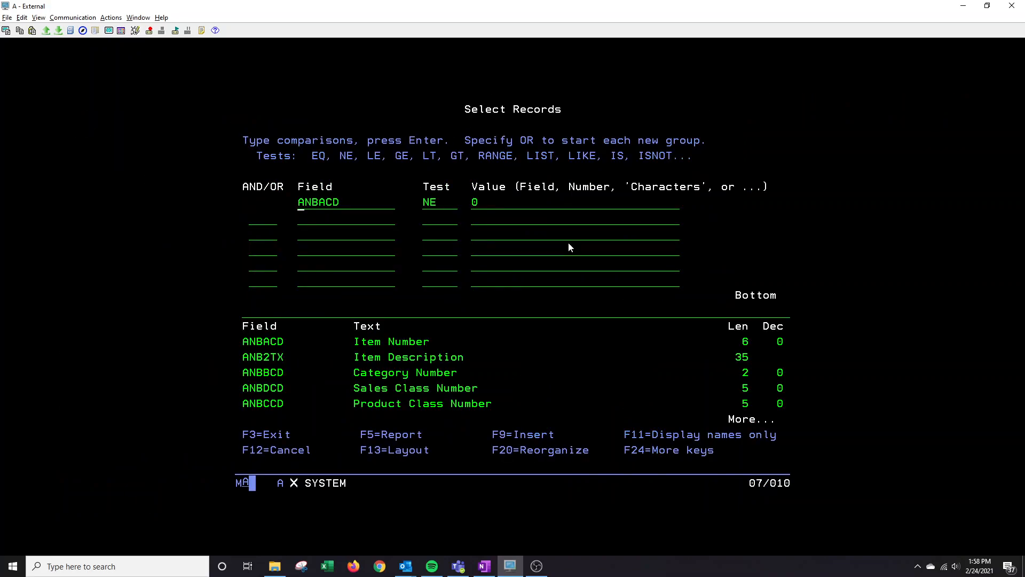
key("Enter")
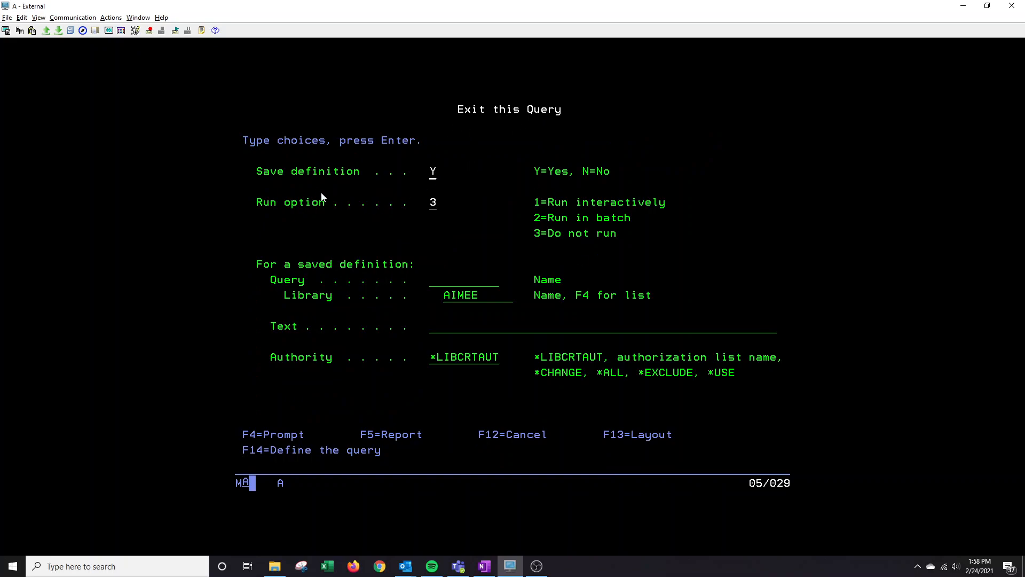
mouse_move(435, 178)
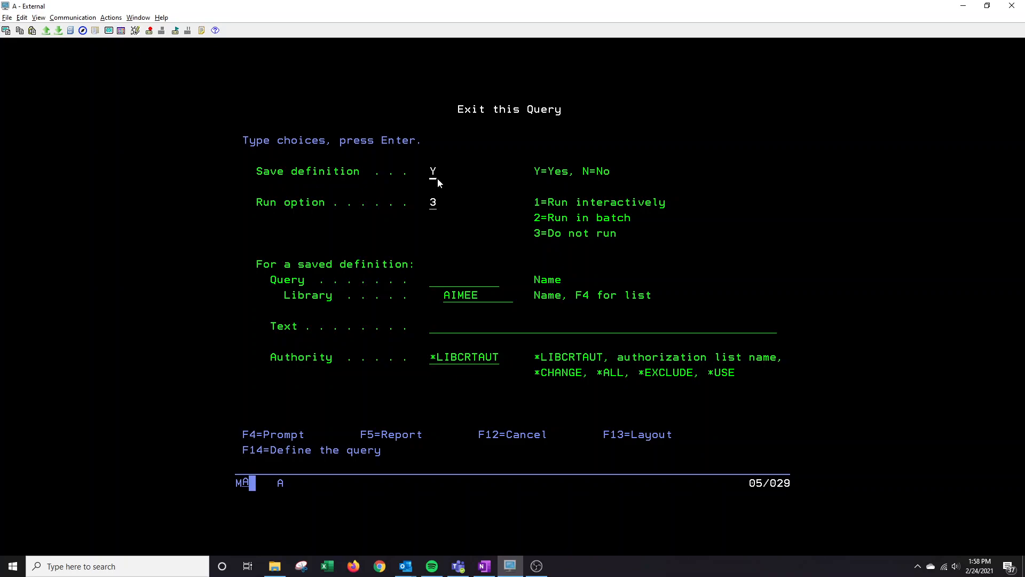
mouse_move(449, 176)
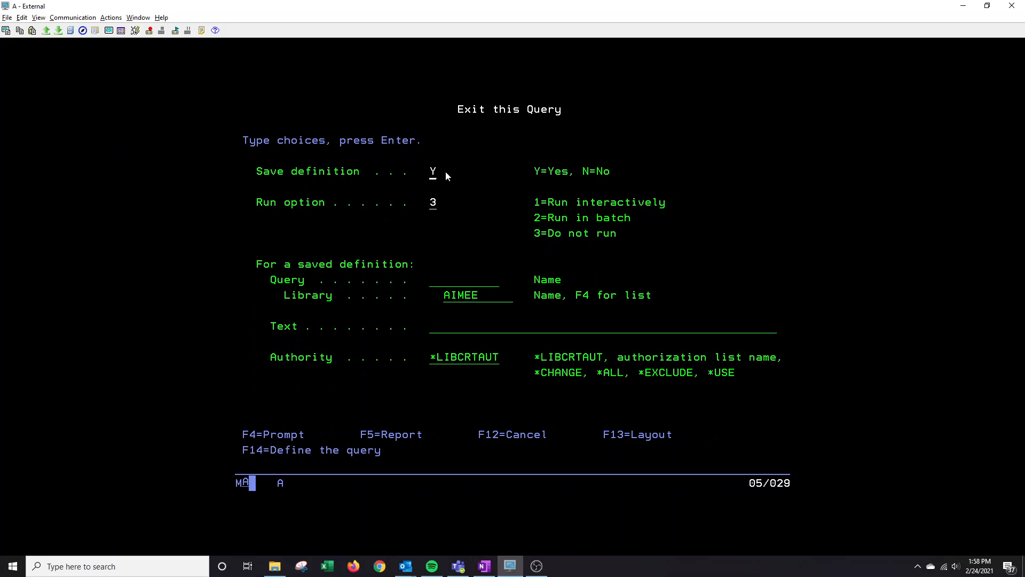
mouse_move(435, 184)
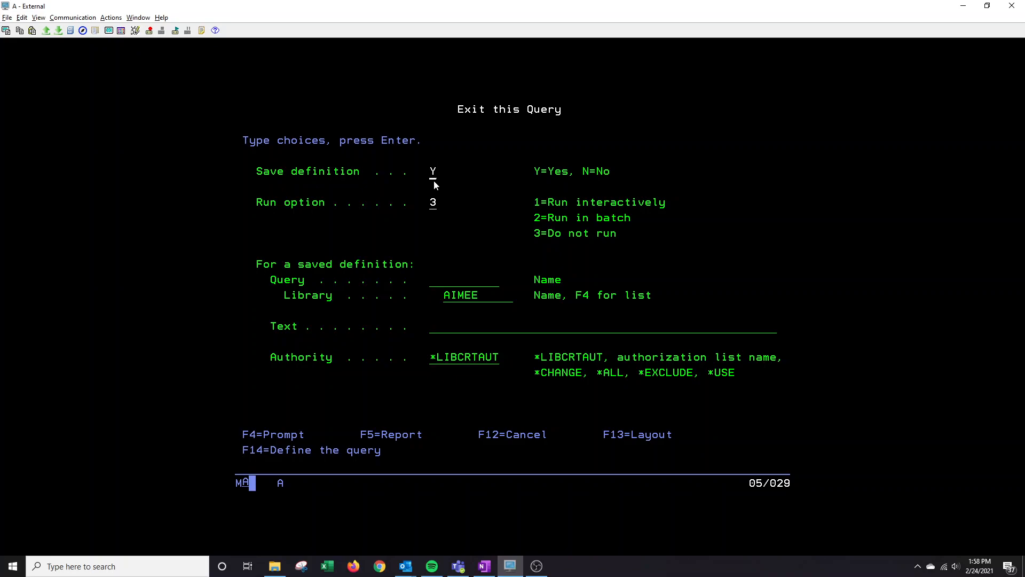
mouse_move(433, 202)
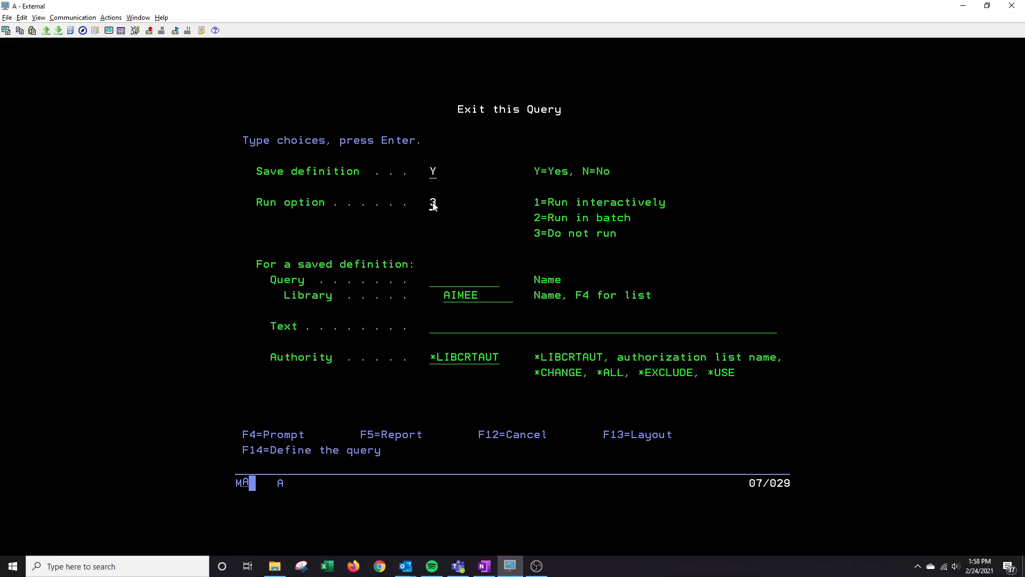
mouse_move(476, 211)
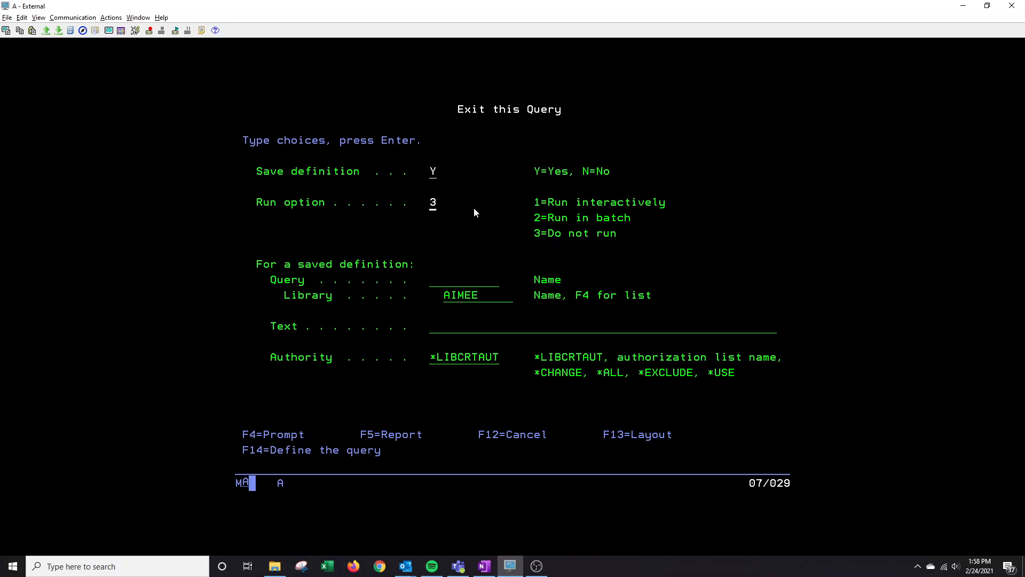
Save query itemlist with run option 1 and authority *all, then run it
type("1")
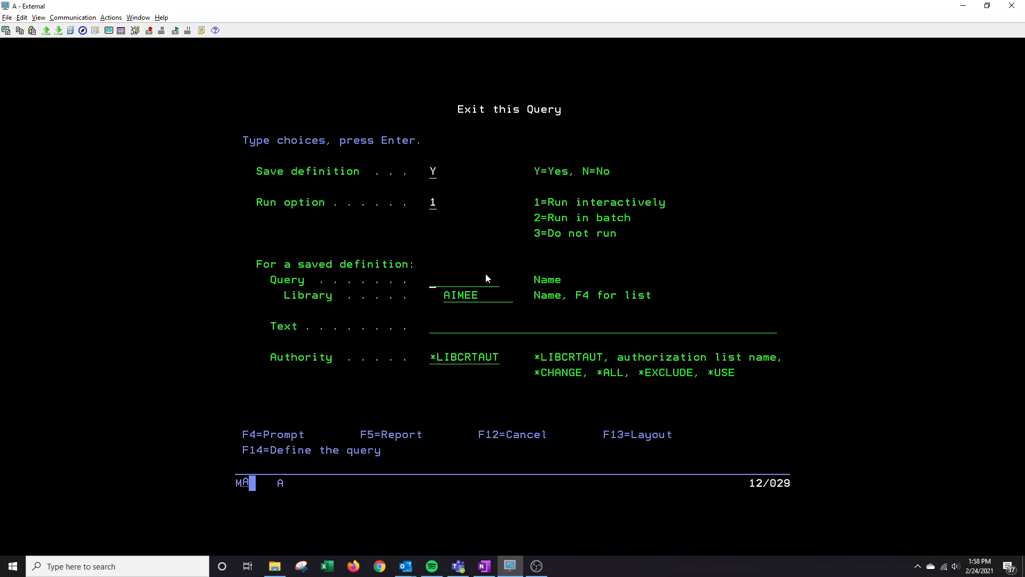
mouse_move(500, 284)
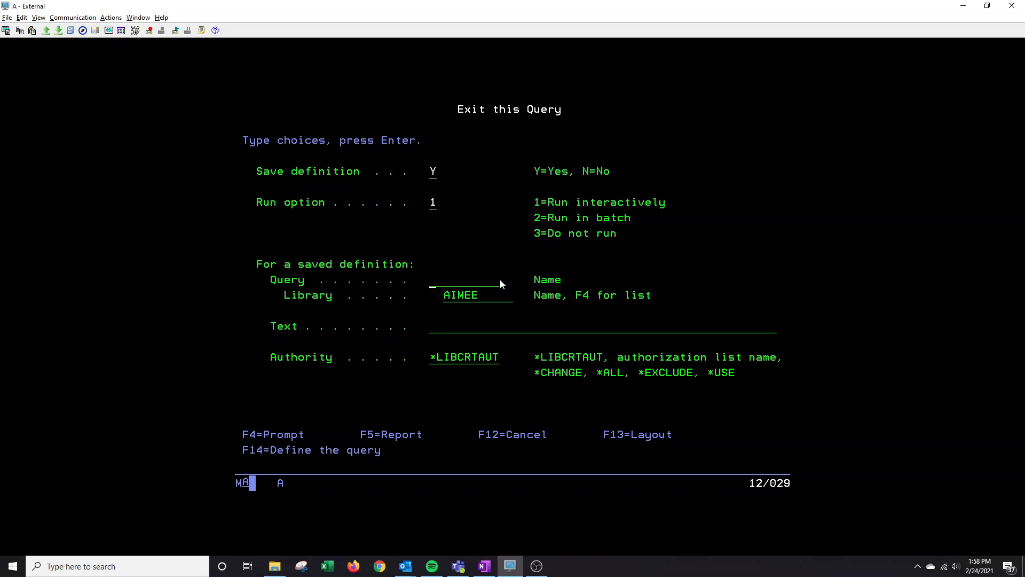
type("itemlist")
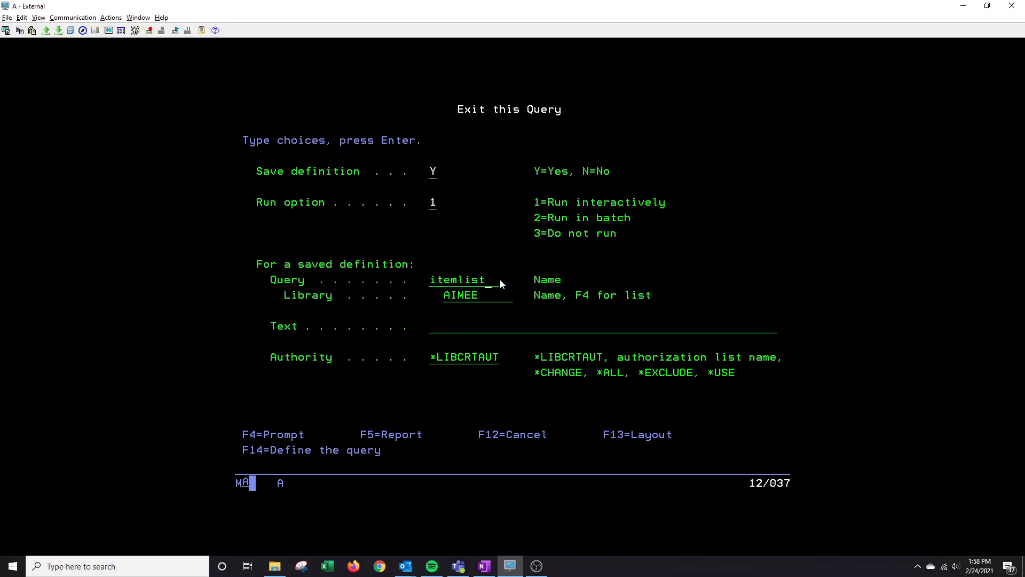
mouse_move(450, 306)
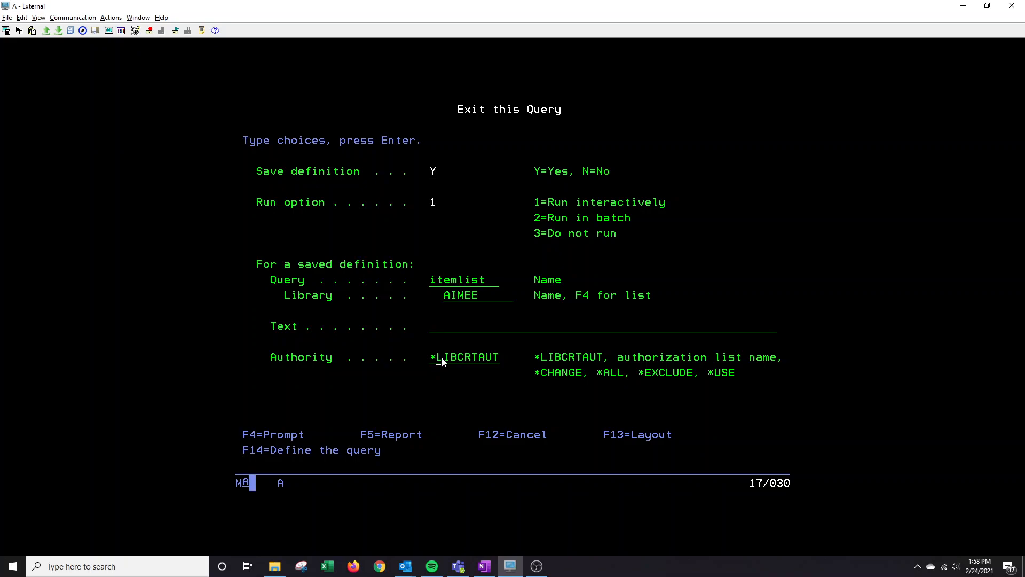
type("*all")
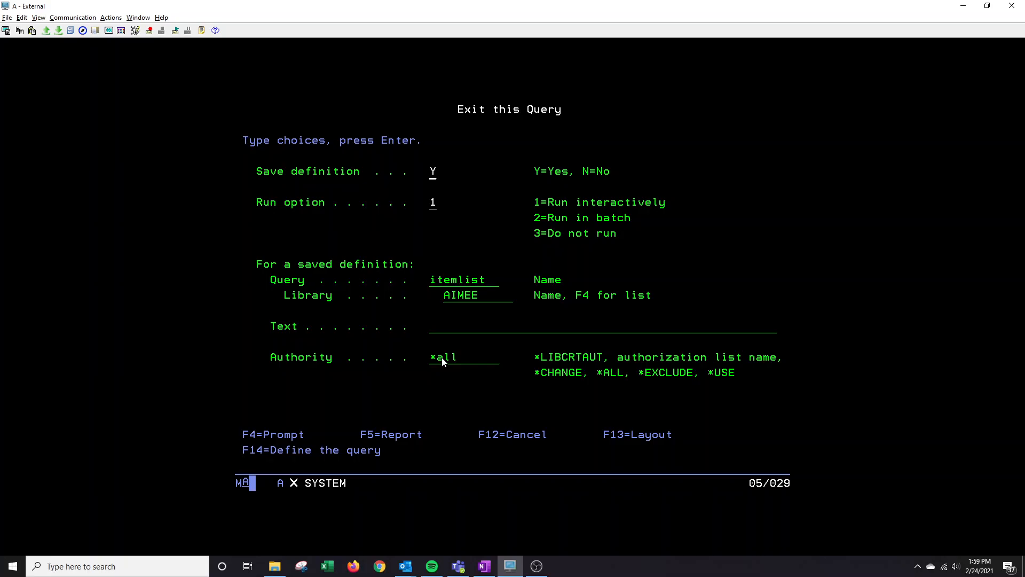
key("Enter")
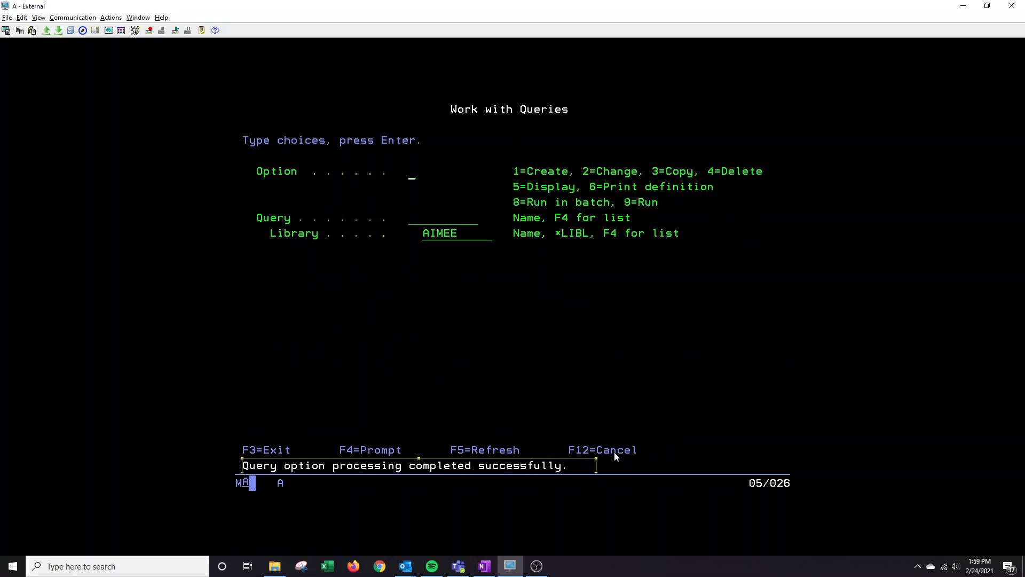
mouse_move(437, 295)
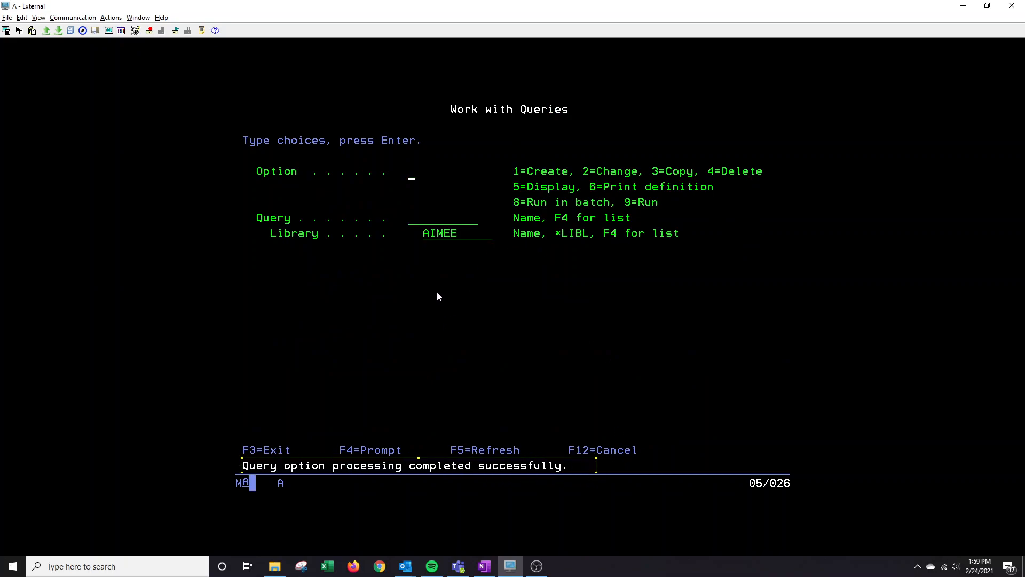